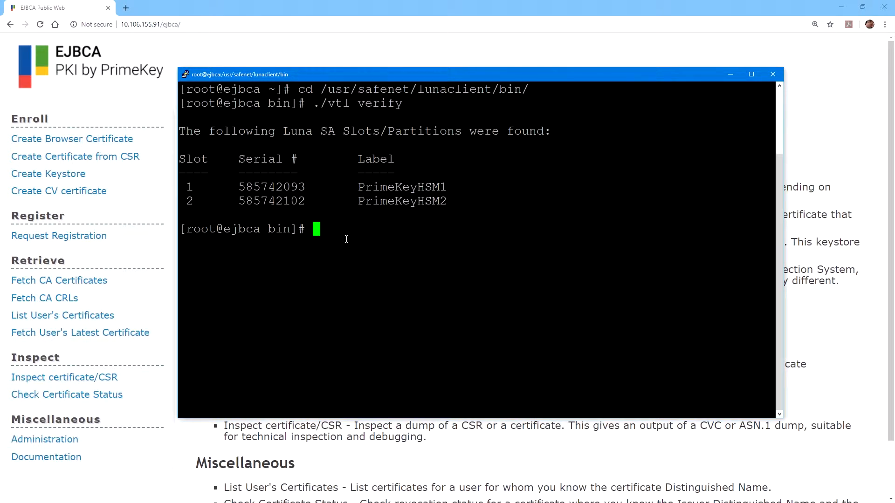
Run ./cmu list against slot 1 and slot 2, entering each partition password.
{"action": "type", "text": "./"}
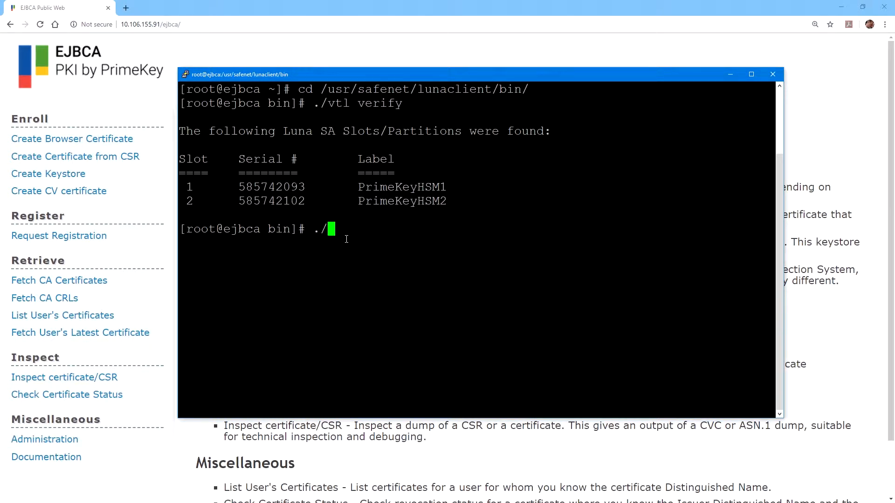
{"action": "type", "text": "cmu list"}
{"action": "type", "text": "1"}
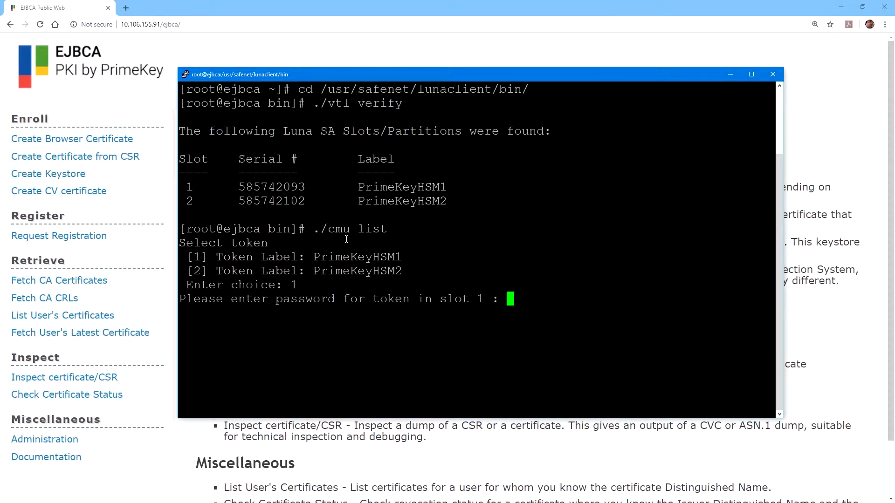
{"action": "type", "text": "**"}
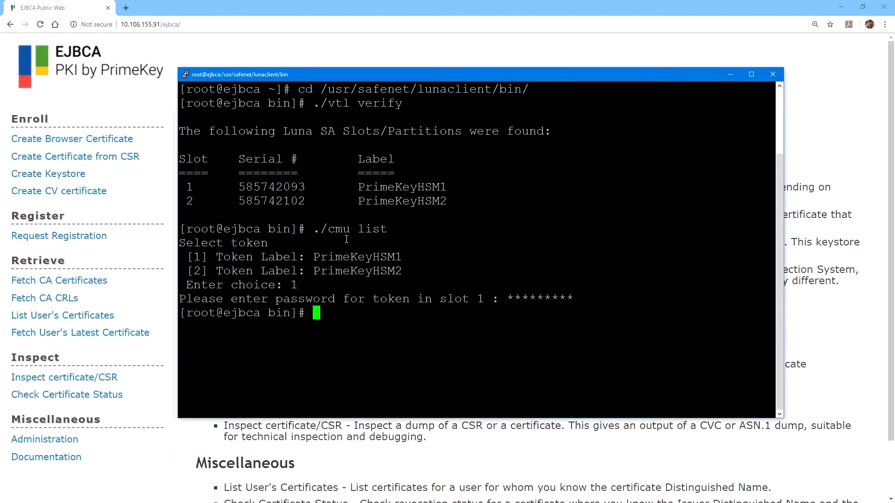
{"action": "type", "text": "./cmu list"}
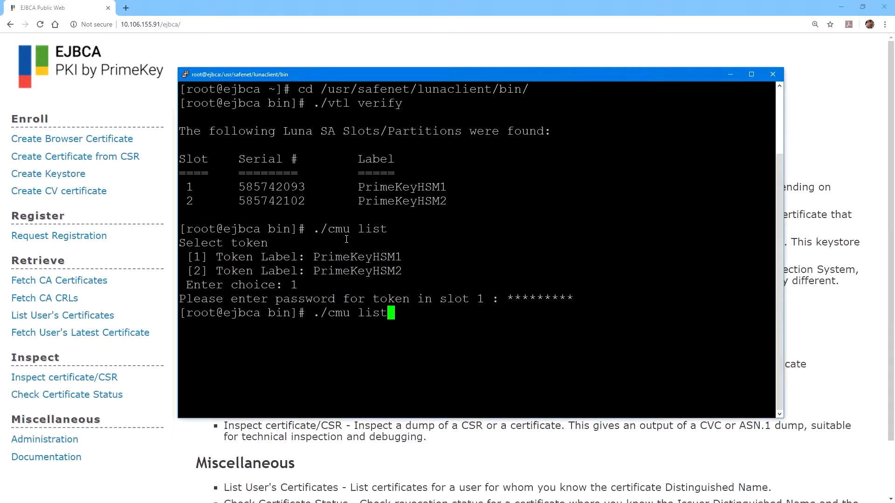
{"action": "key", "text": "enter"}
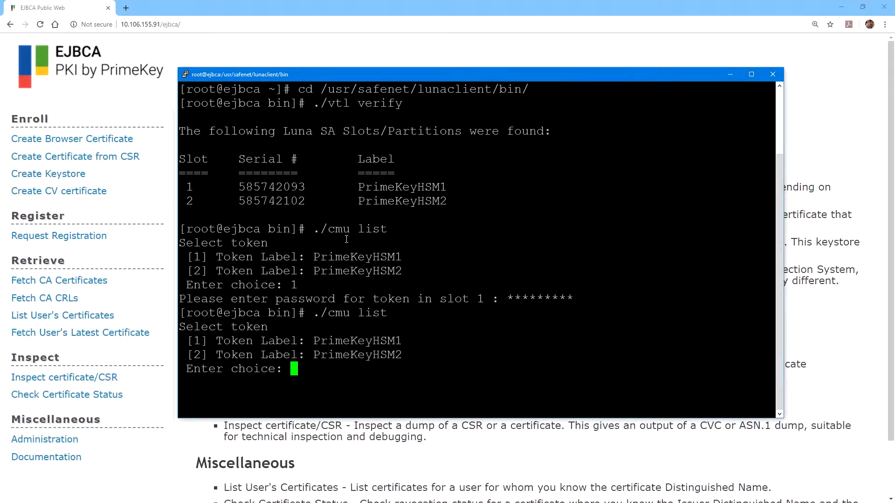
{"action": "type", "text": "2"}
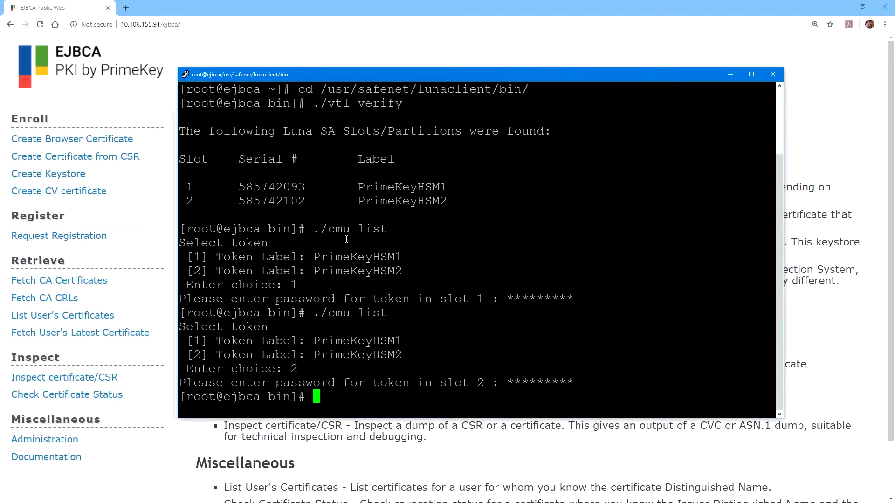
{"action": "mouse_move", "coordinate": [479, 251]}
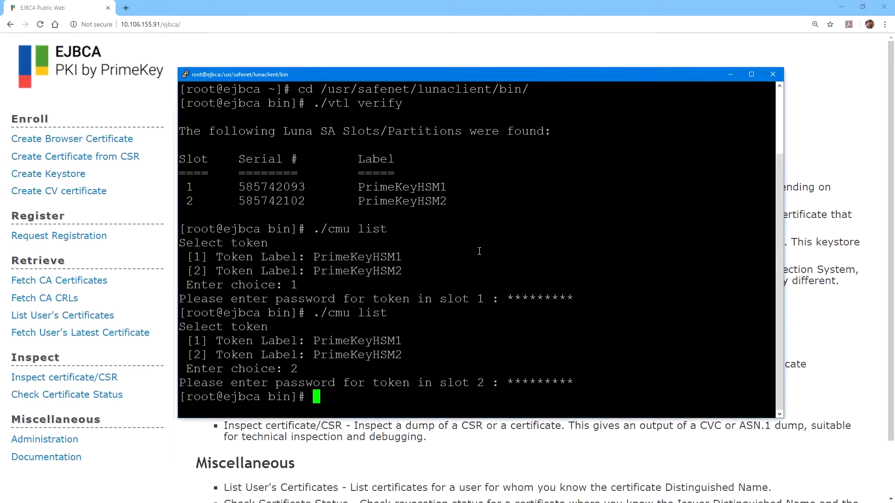
{"action": "mouse_move", "coordinate": [366, 148]}
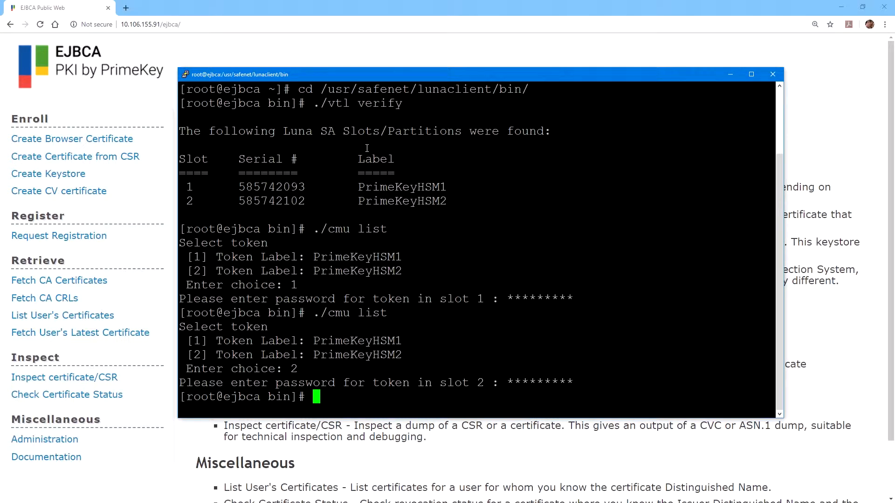
{"action": "mouse_move", "coordinate": [404, 360]}
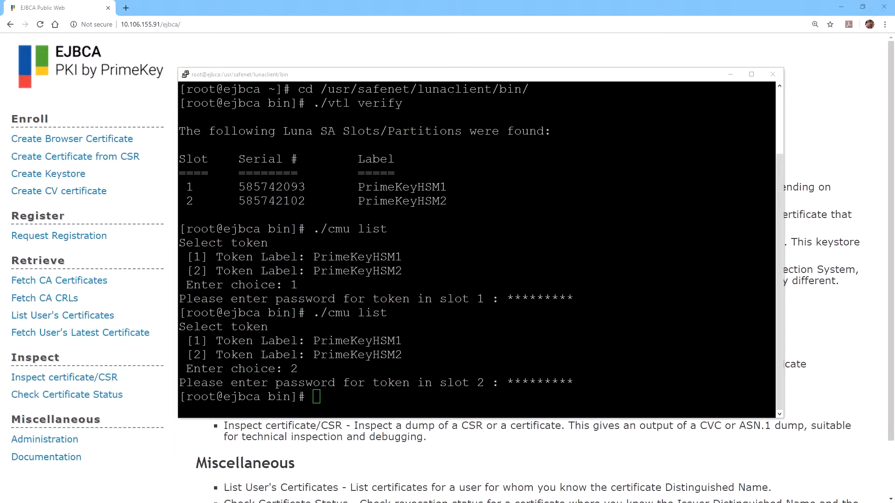
{"action": "mouse_move", "coordinate": [413, 265]}
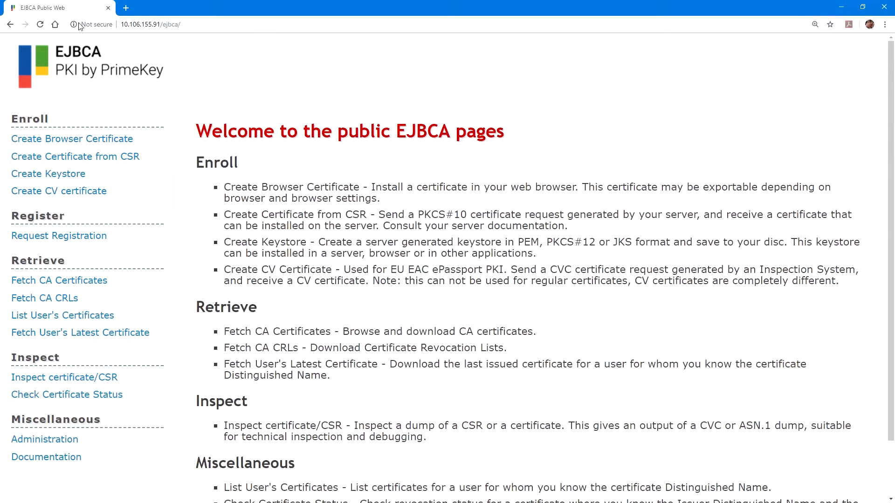
Enter EJBCA Administration from the Public Web, authenticating with the SuperAdmin certificate.
{"action": "left_click", "coordinate": [45, 439]}
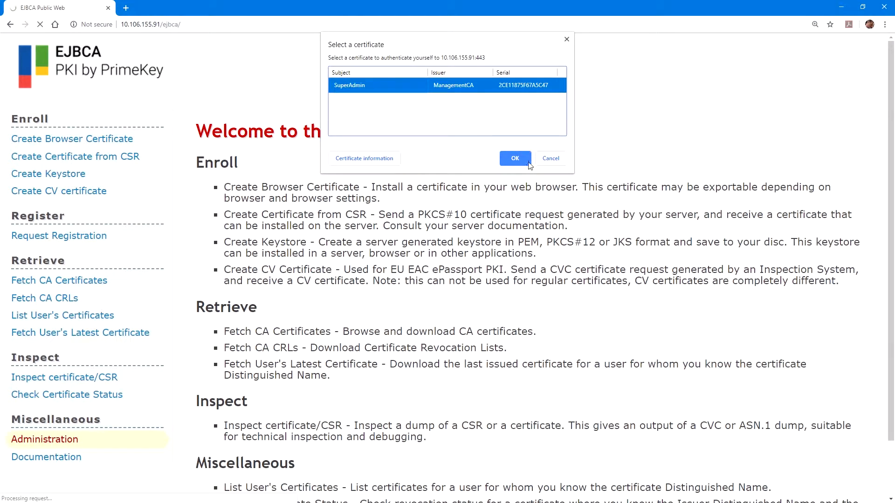
{"action": "left_click", "coordinate": [515, 158]}
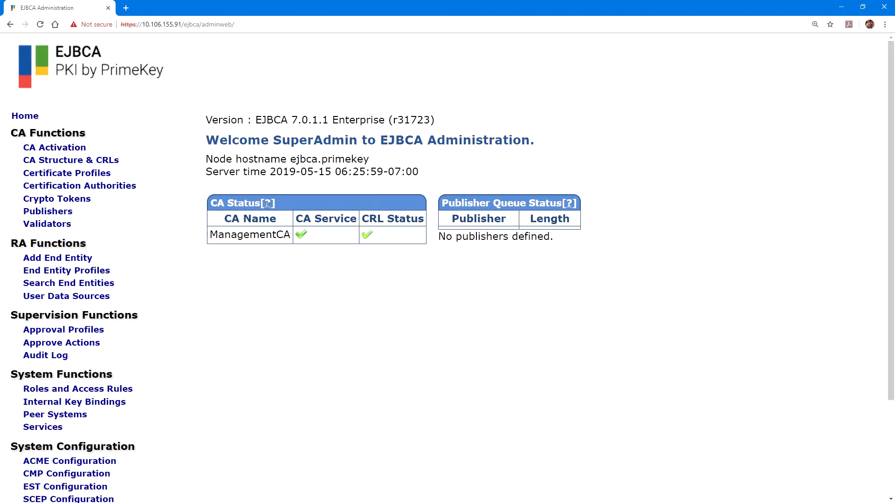
{"action": "mouse_move", "coordinate": [489, 248]}
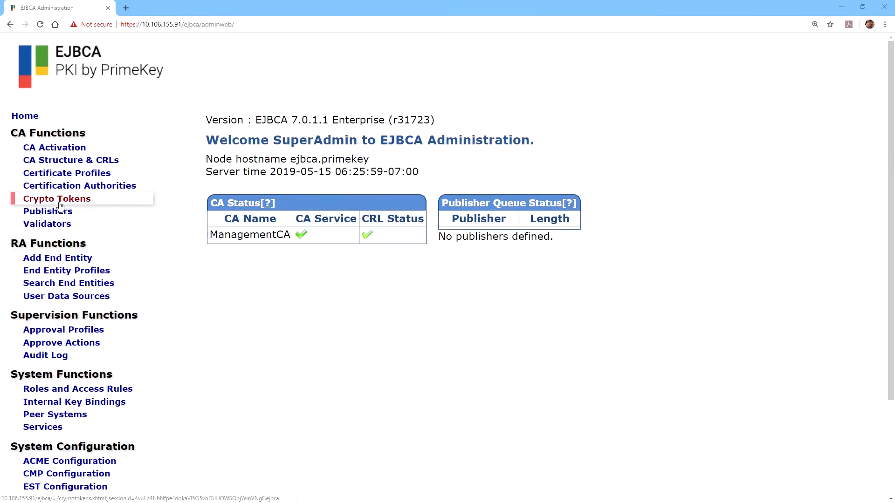
Fill a new PKCS#11 token 'HSM Root CA Crypto Token' on PrimeKeyHSM1 by token label, entering the PIN twice.
{"action": "left_click", "coordinate": [57, 198]}
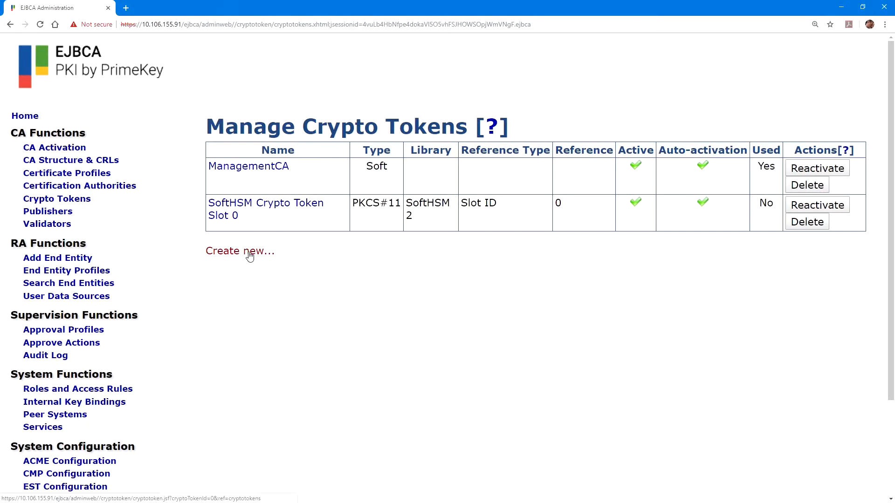
{"action": "left_click", "coordinate": [240, 251]}
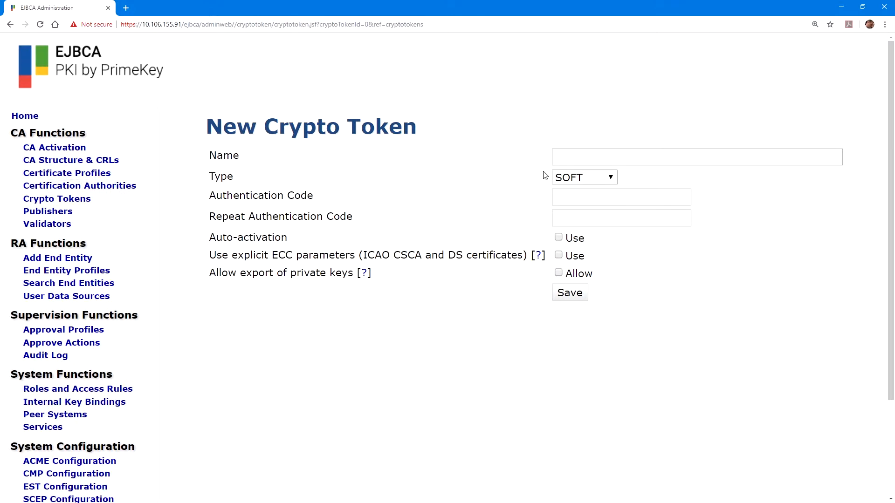
{"action": "type", "text": "HSM Root CA Crypto Token"}
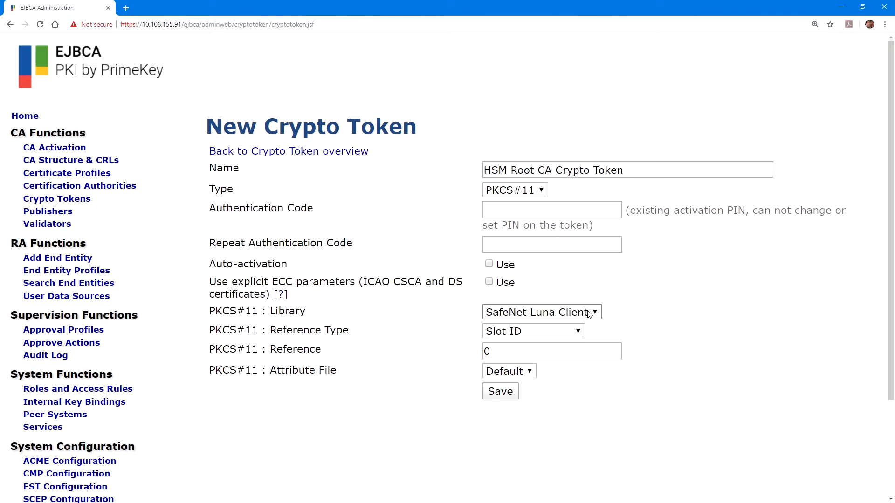
{"action": "left_click", "coordinate": [532, 330]}
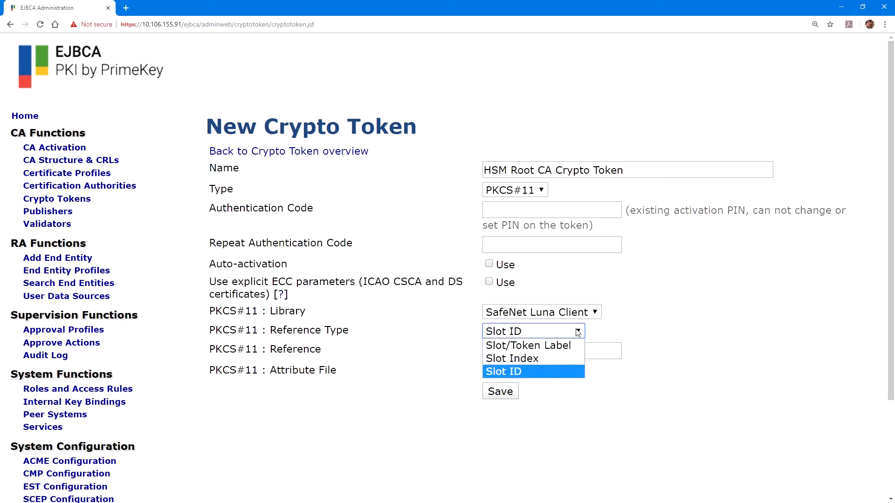
{"action": "left_click", "coordinate": [527, 344]}
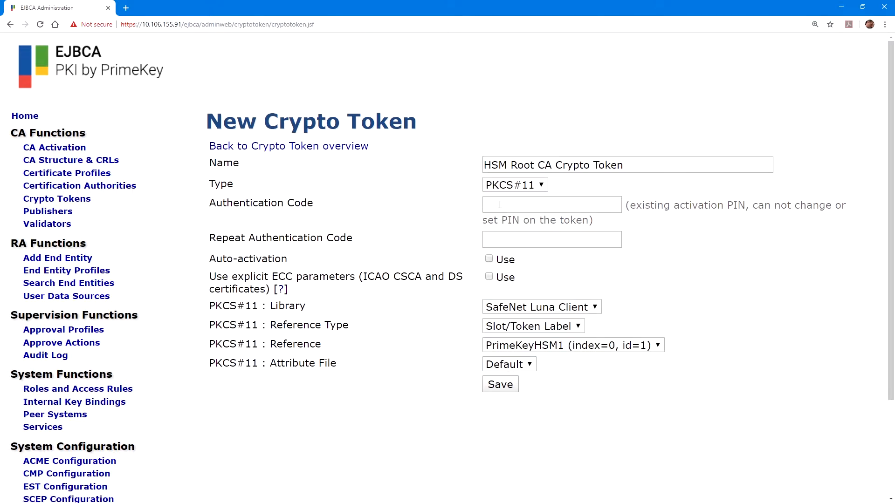
{"action": "left_click", "coordinate": [551, 204]}
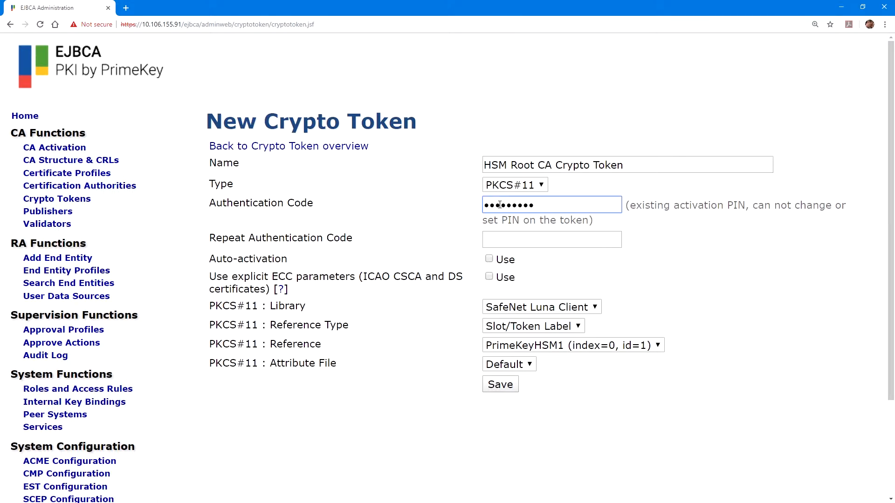
{"action": "type", "text": "••••"}
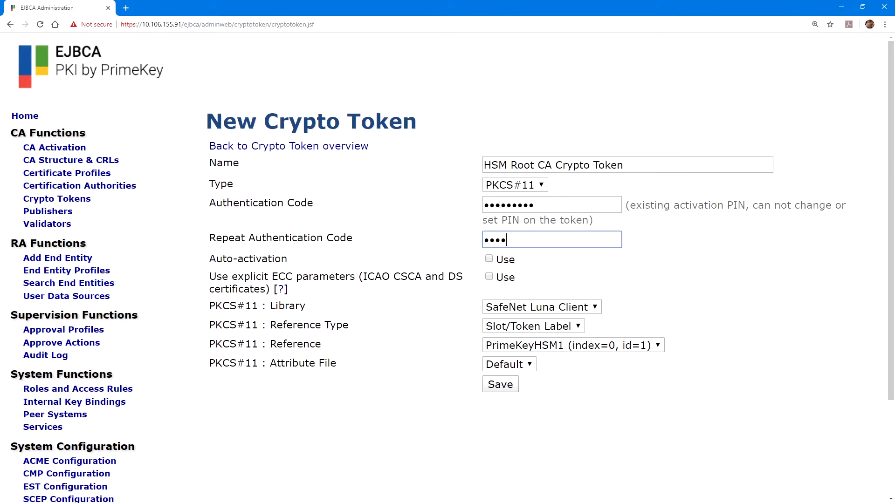
{"action": "type", "text": "••••"}
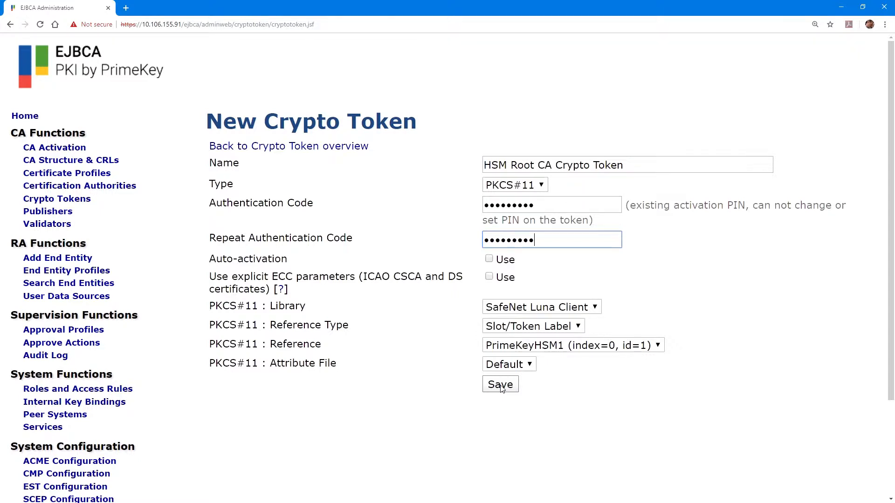
Save the token and generate RSA 2048 signKey and defaultKey key pairs.
{"action": "left_click", "coordinate": [500, 384]}
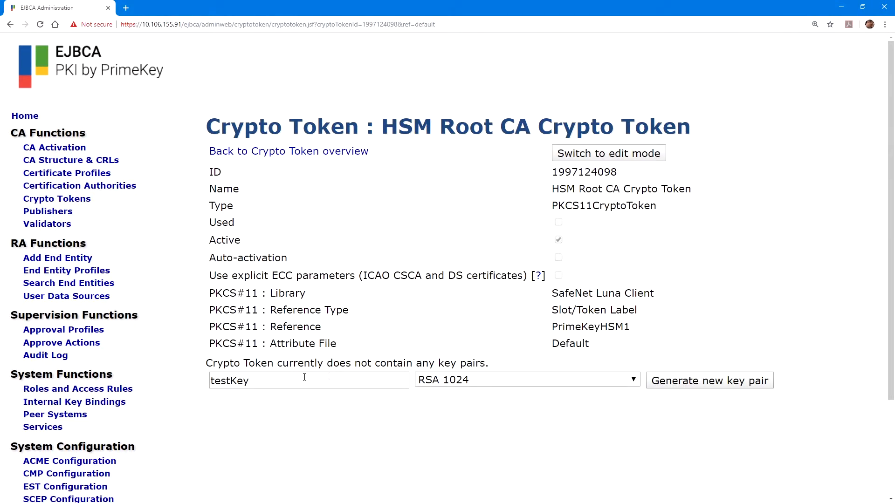
{"action": "left_click", "coordinate": [309, 381]}
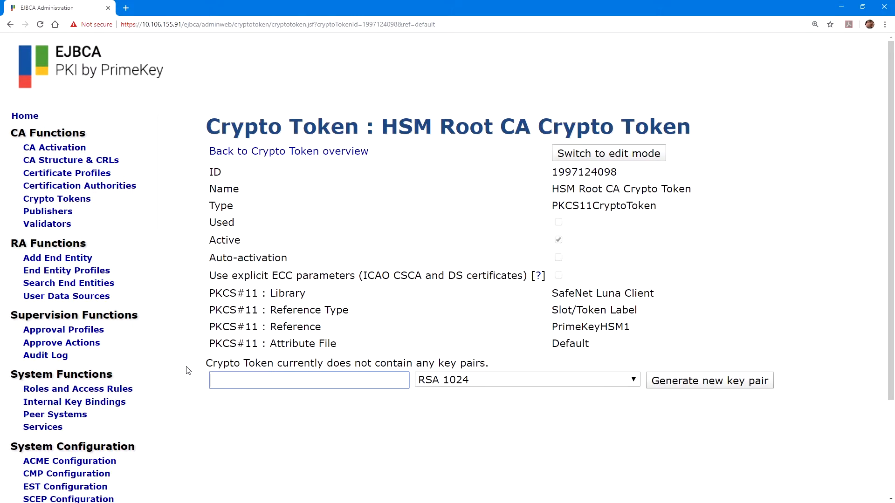
{"action": "type", "text": "signKey"}
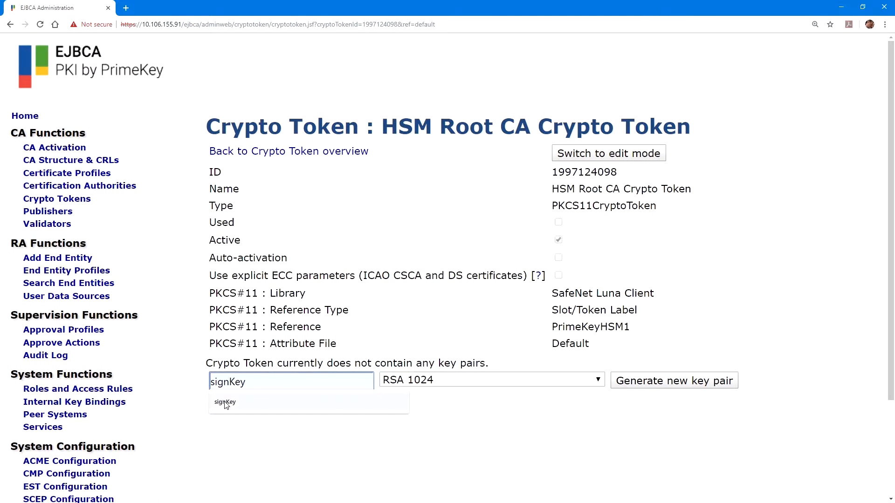
{"action": "left_click", "coordinate": [492, 379]}
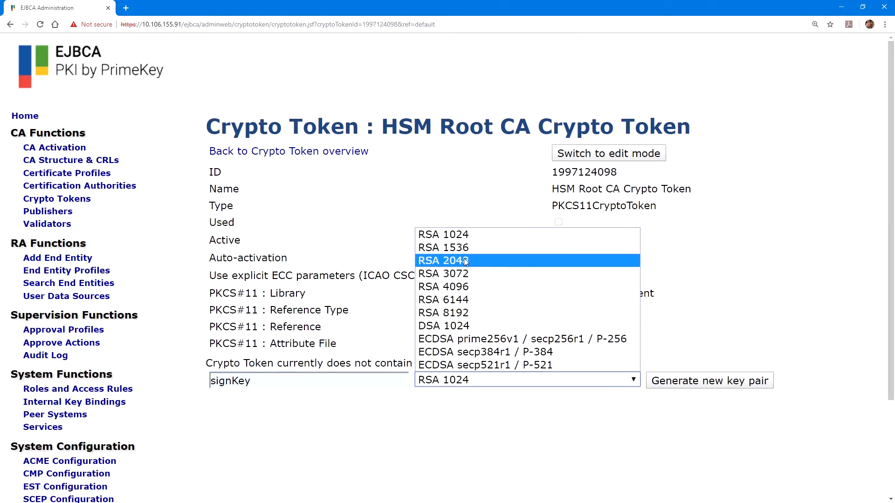
{"action": "left_click", "coordinate": [443, 260]}
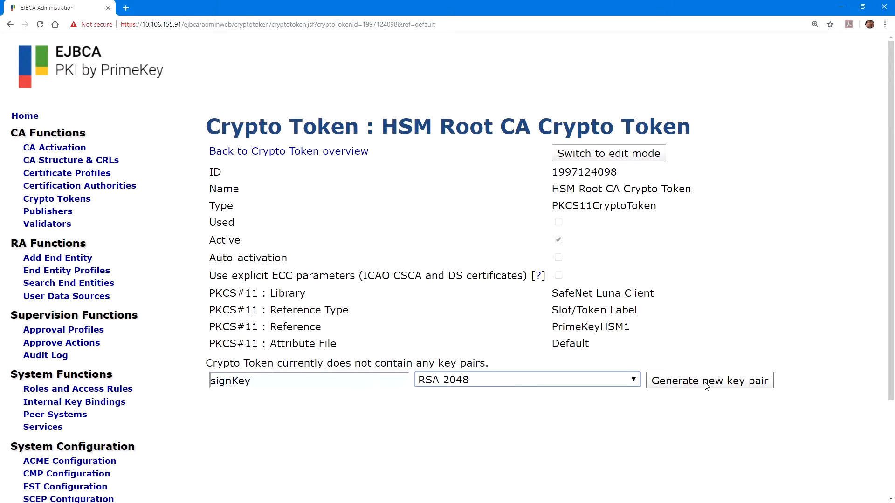
{"action": "left_click", "coordinate": [708, 380]}
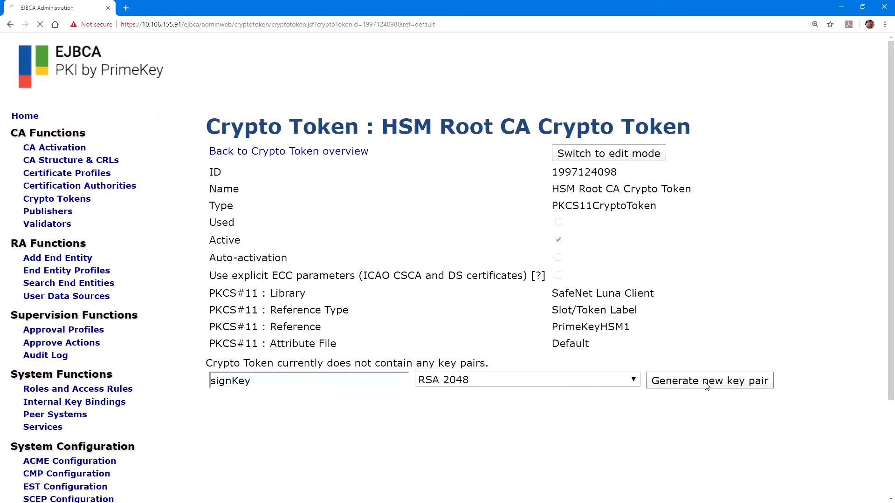
{"action": "left_click", "coordinate": [709, 380]}
{"action": "type", "text": "defaultKey"}
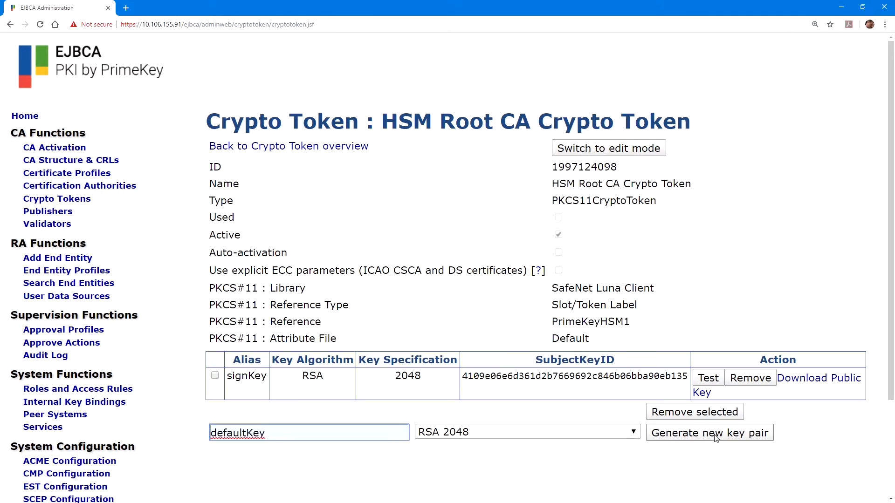
{"action": "left_click", "coordinate": [709, 432]}
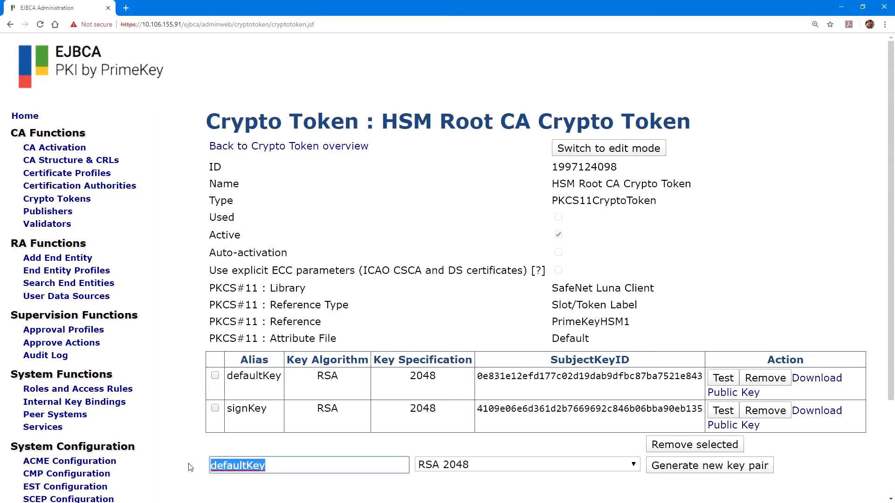
Generate an RSA 1024 key pair named testKey on the token.
{"action": "type", "text": "testKey"}
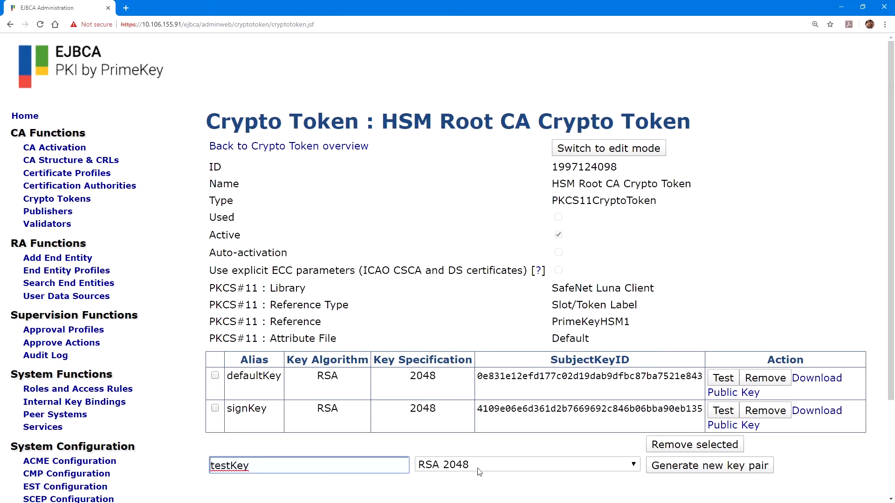
{"action": "left_click", "coordinate": [523, 464]}
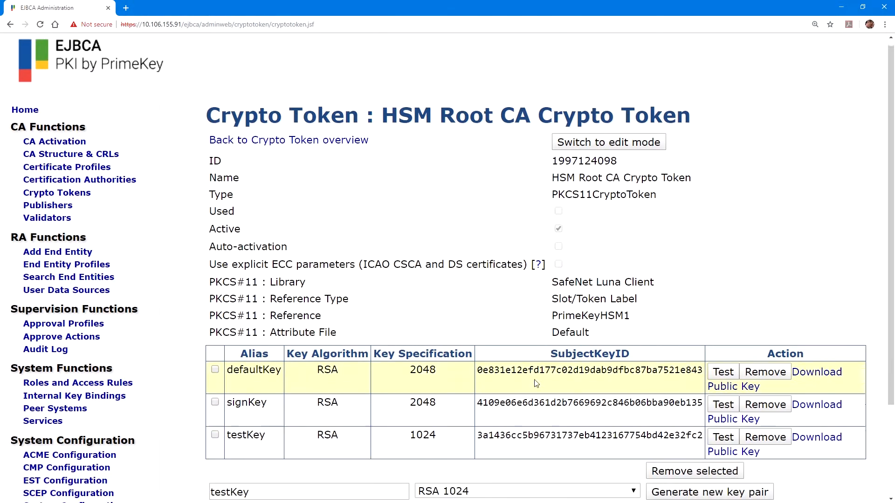
{"action": "scroll", "scroll_direction": "down", "scroll_amount": 3}
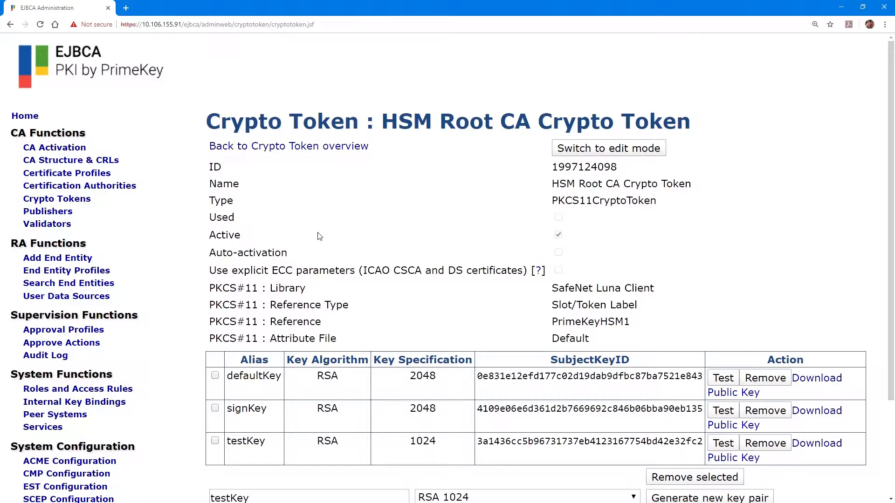
Start a new crypto token named 'HSM Issuing CA Crypto Token' of type PKCS#11.
{"action": "left_click", "coordinate": [288, 146]}
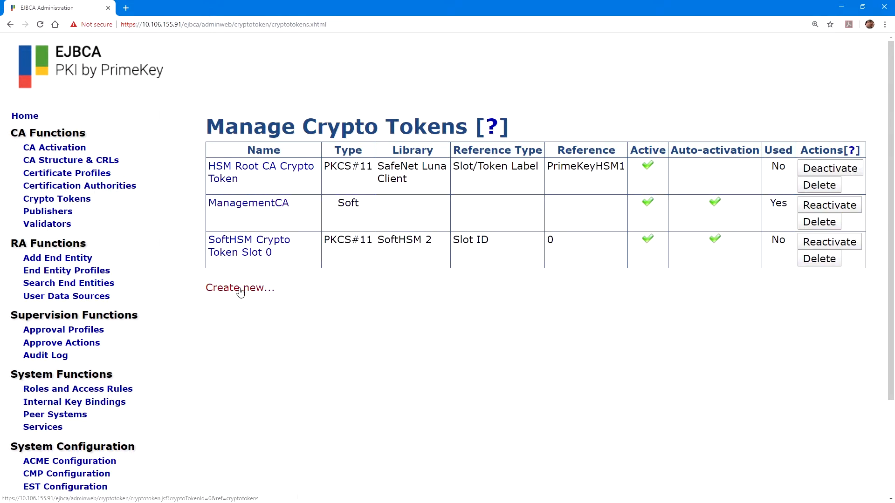
{"action": "left_click", "coordinate": [240, 288]}
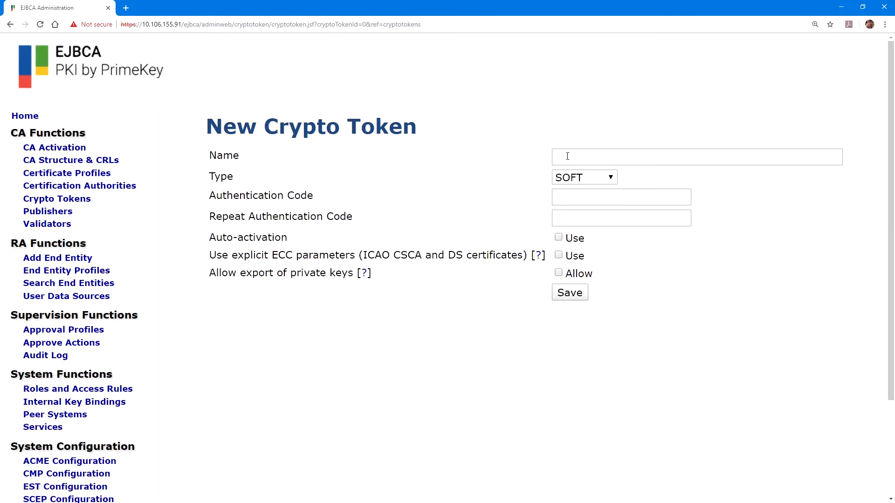
{"action": "type", "text": "HSM Issuing CA Crypto Token"}
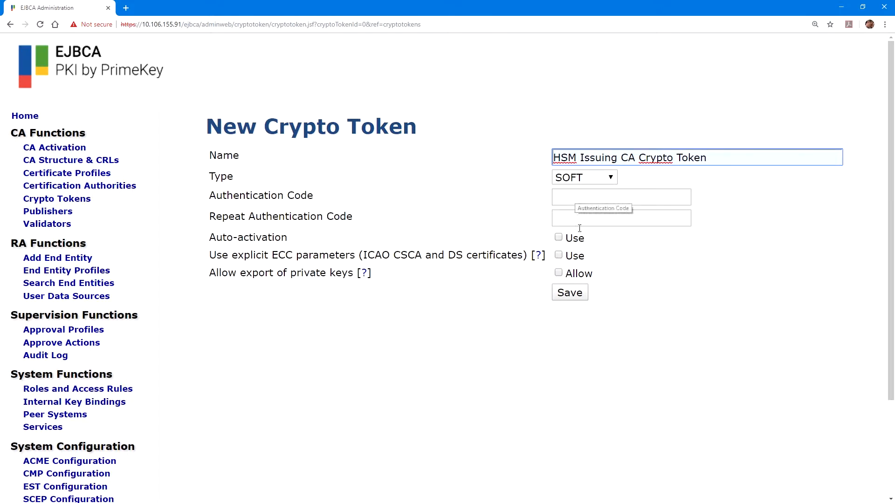
{"action": "left_click", "coordinate": [583, 177]}
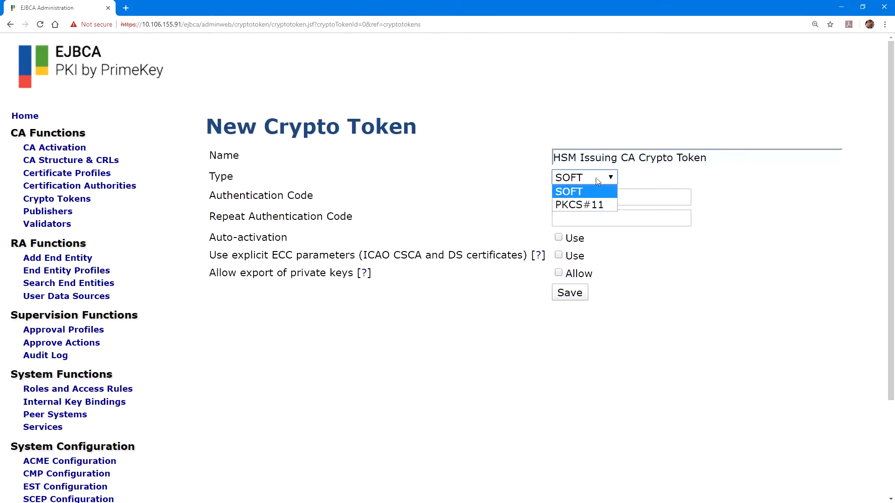
{"action": "left_click", "coordinate": [578, 205]}
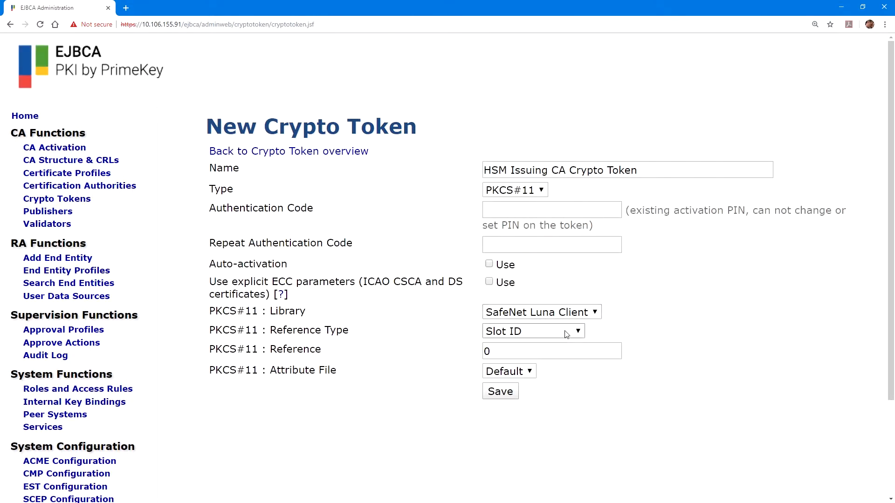
Reference PrimeKeyHSM2 by token label, enter the PIN and enable auto-activation.
{"action": "left_click", "coordinate": [532, 331]}
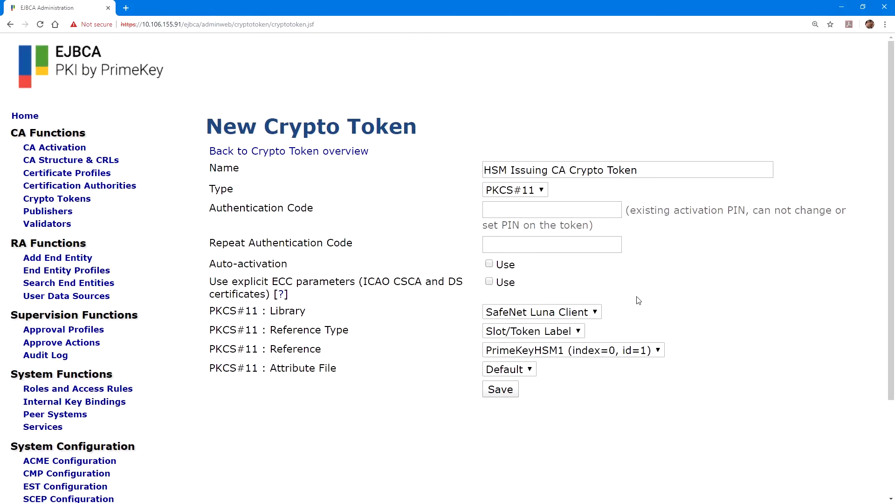
{"action": "left_click", "coordinate": [571, 349]}
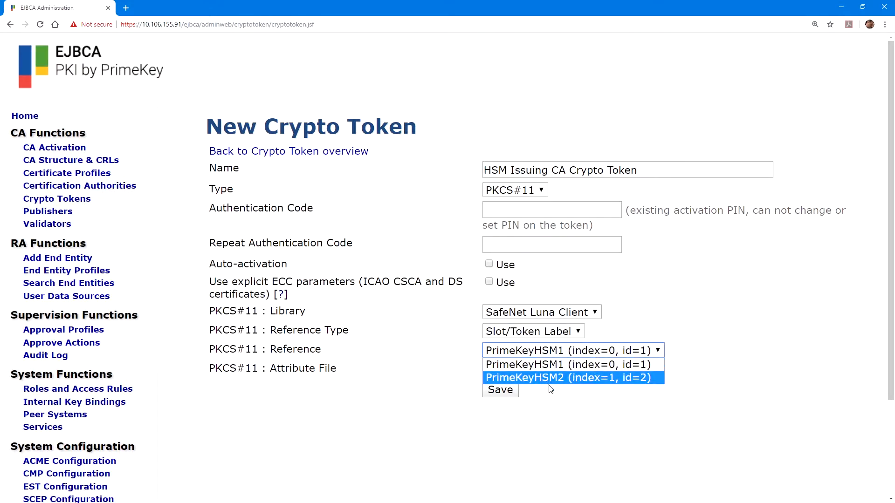
{"action": "left_click", "coordinate": [571, 377]}
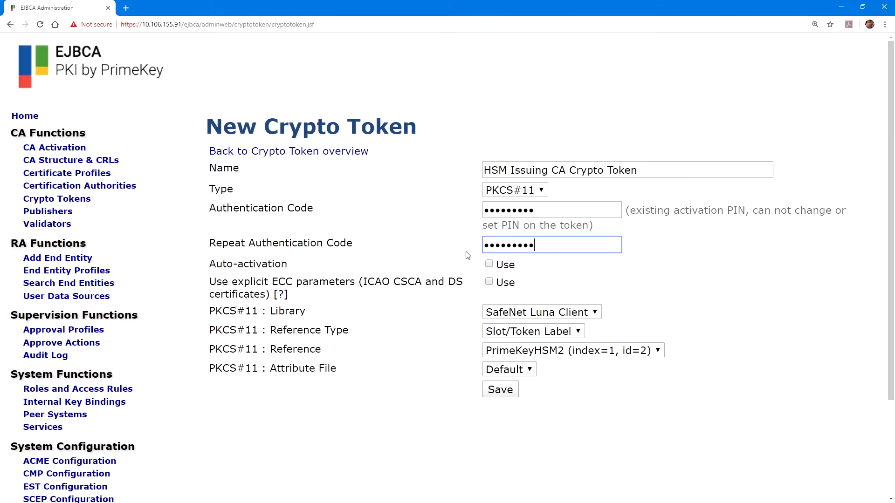
{"action": "left_click", "coordinate": [488, 265]}
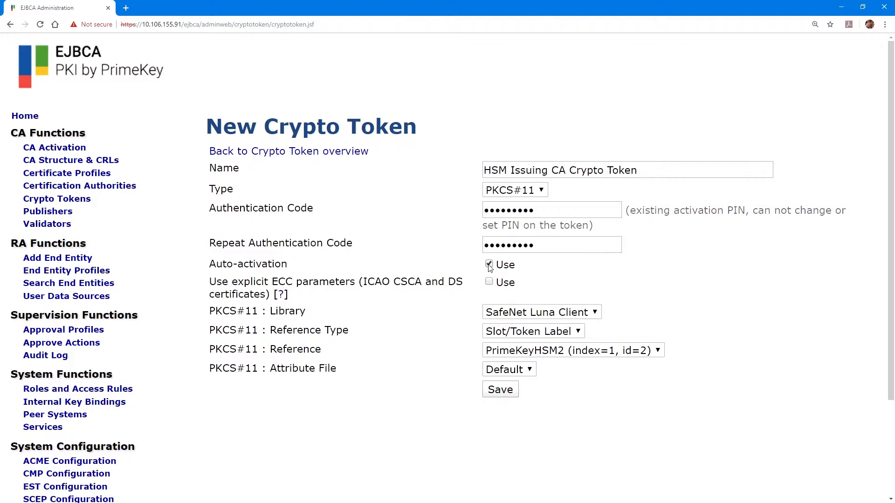
{"action": "left_click", "coordinate": [488, 264]}
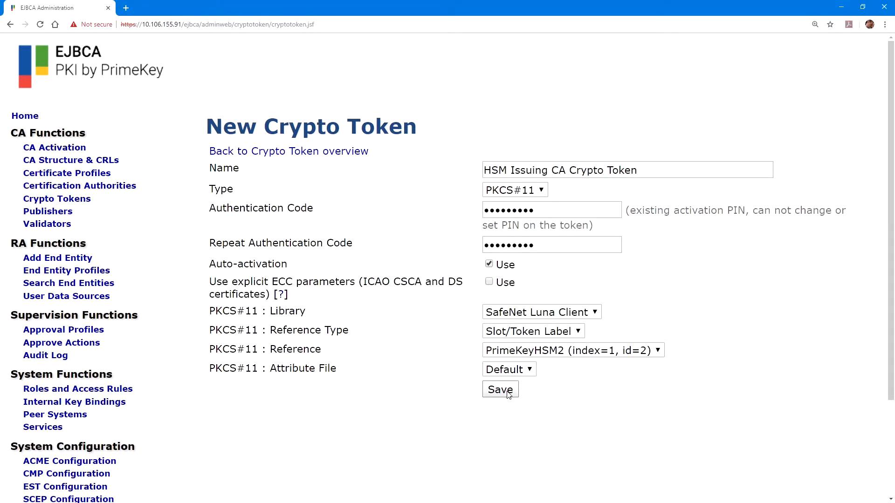
Save the token and generate RSA 2048 signKey and defaultKey key pairs.
{"action": "left_click", "coordinate": [499, 390]}
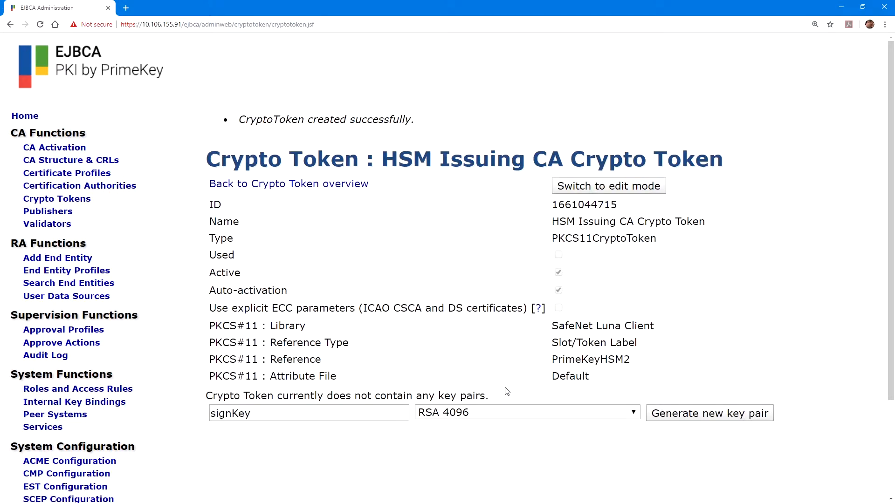
{"action": "mouse_move", "coordinate": [393, 261]}
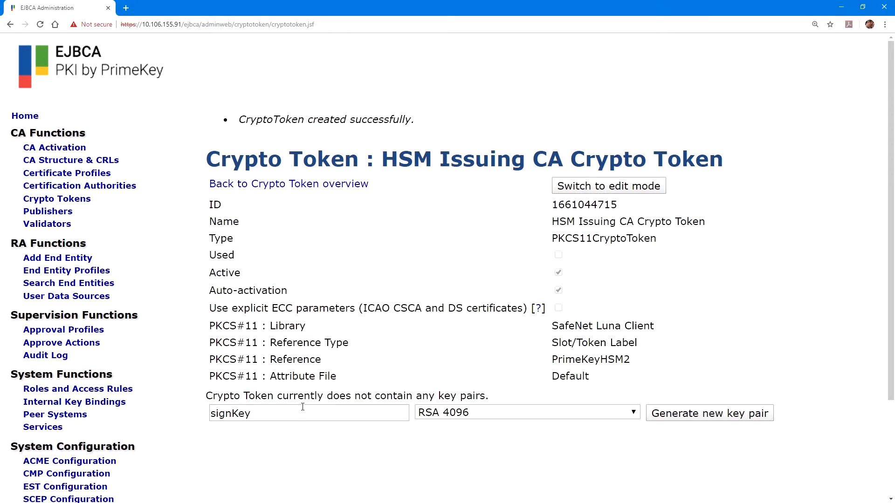
{"action": "left_click", "coordinate": [524, 412]}
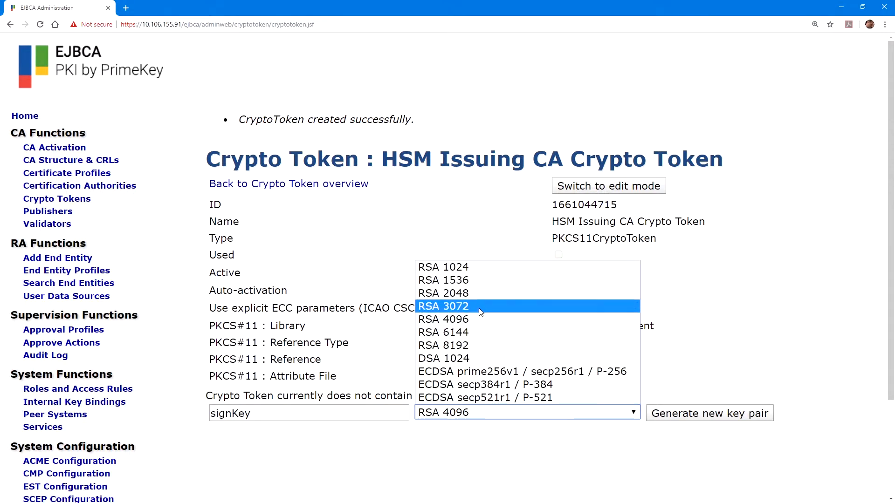
{"action": "left_click", "coordinate": [444, 293]}
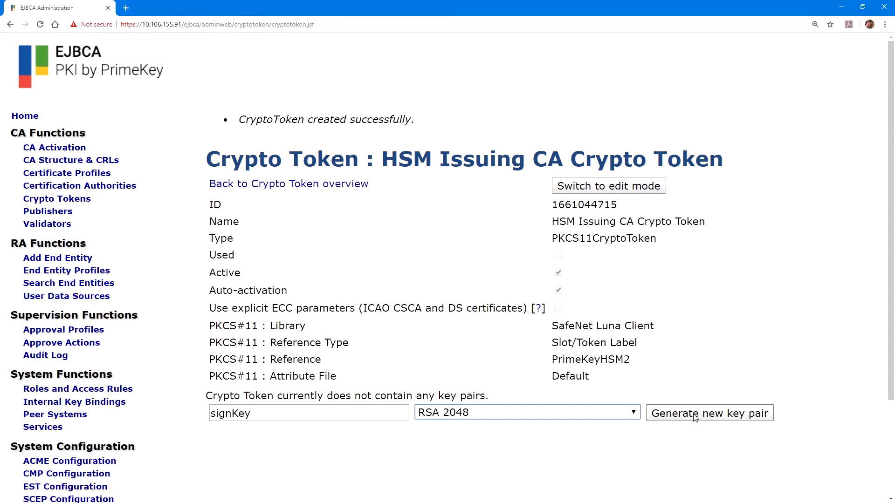
{"action": "left_click", "coordinate": [709, 413]}
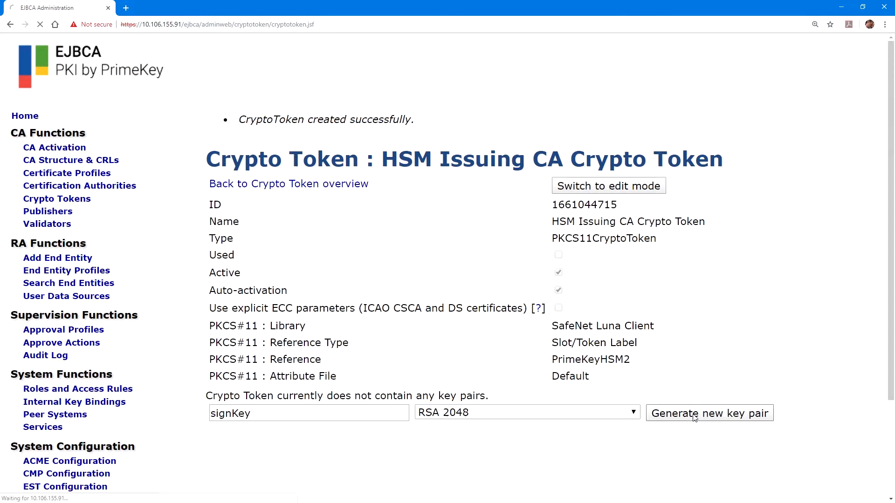
{"action": "left_click", "coordinate": [708, 413]}
{"action": "type", "text": "defaultKey"}
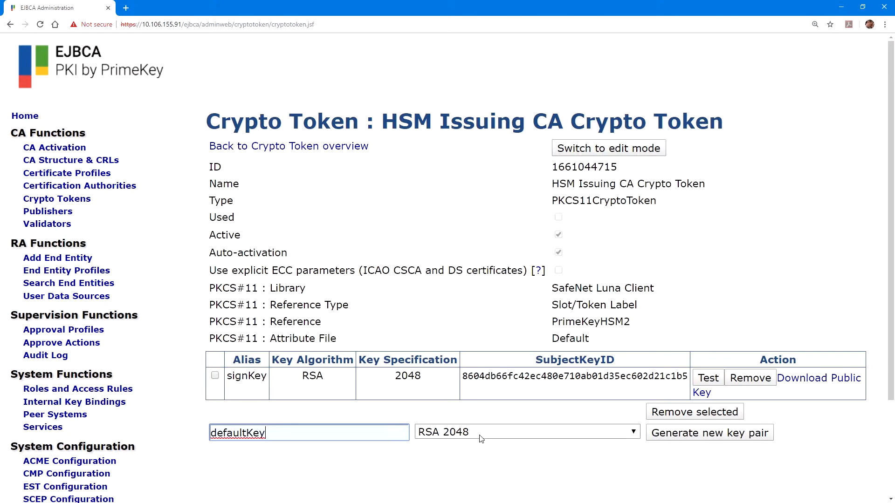
{"action": "left_click", "coordinate": [708, 432]}
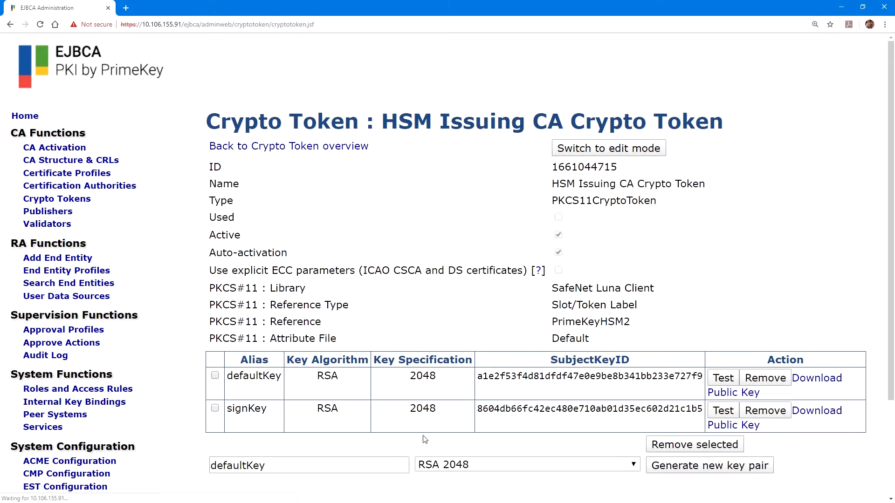
Generate the 1024-bit testKey key pair on the issuing token.
{"action": "left_click", "coordinate": [308, 464]}
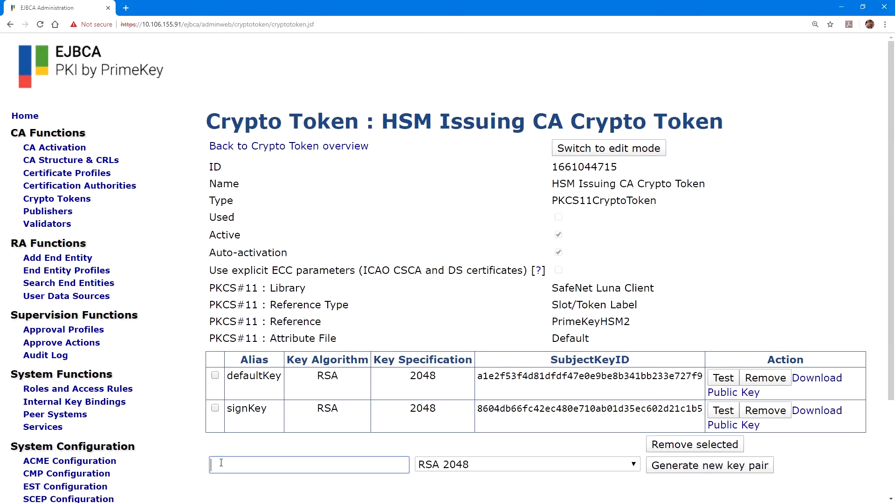
{"action": "type", "text": "signKey"}
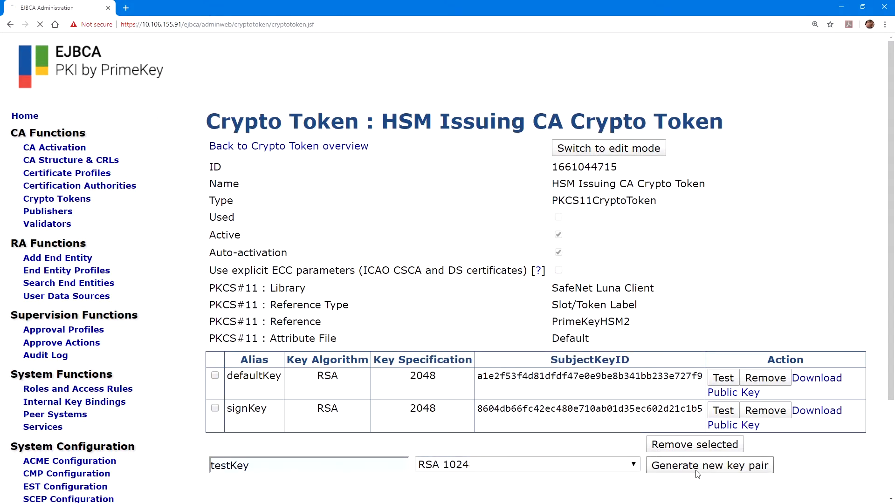
{"action": "left_click", "coordinate": [708, 465]}
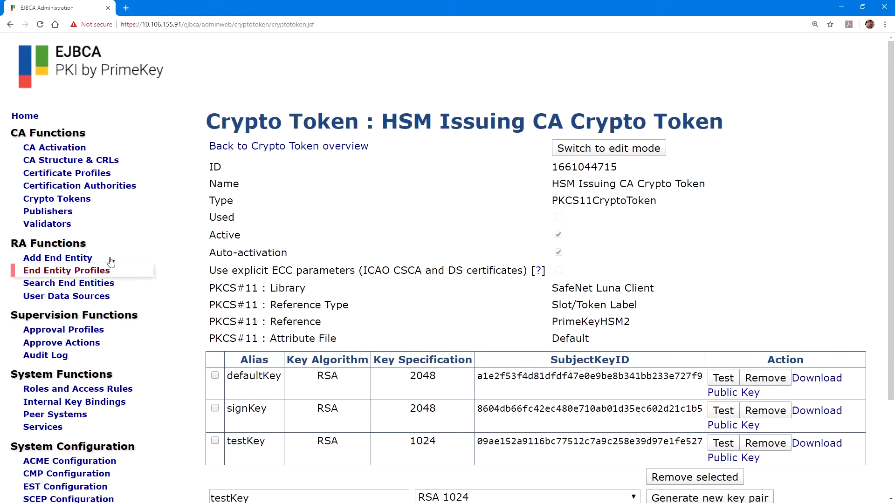
{"action": "left_click", "coordinate": [288, 145]}
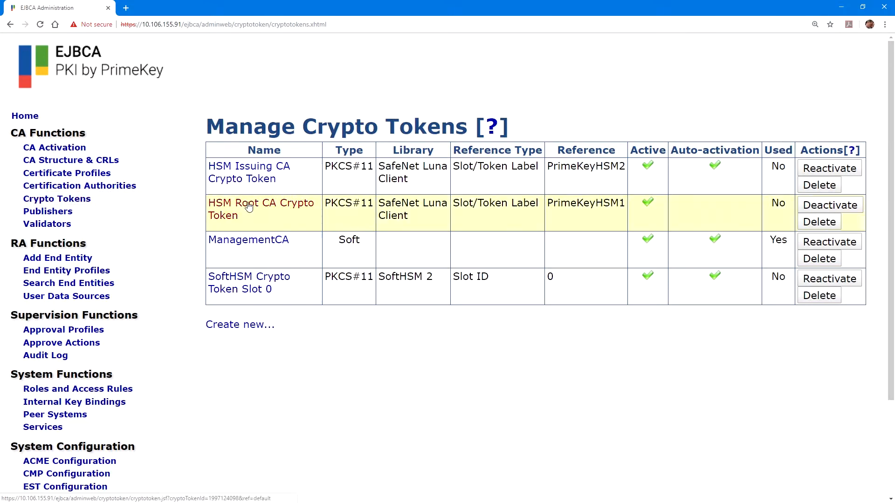
{"action": "left_click", "coordinate": [261, 208]}
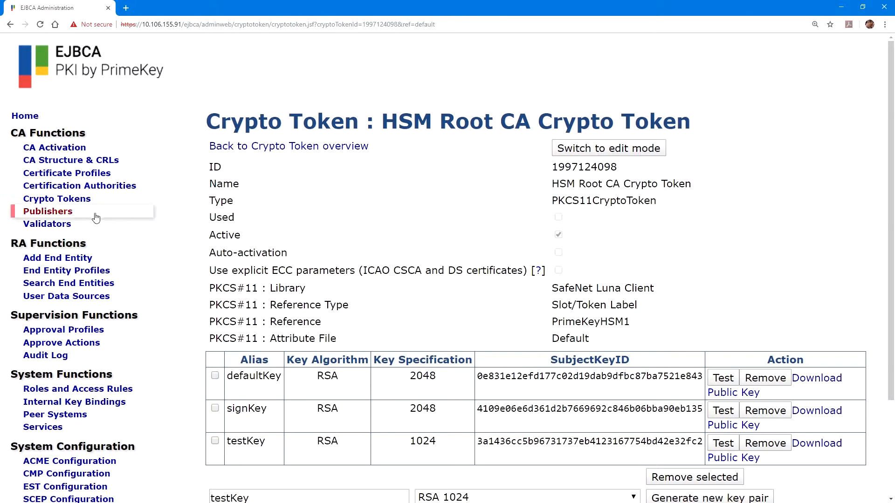
{"action": "left_click", "coordinate": [288, 147]}
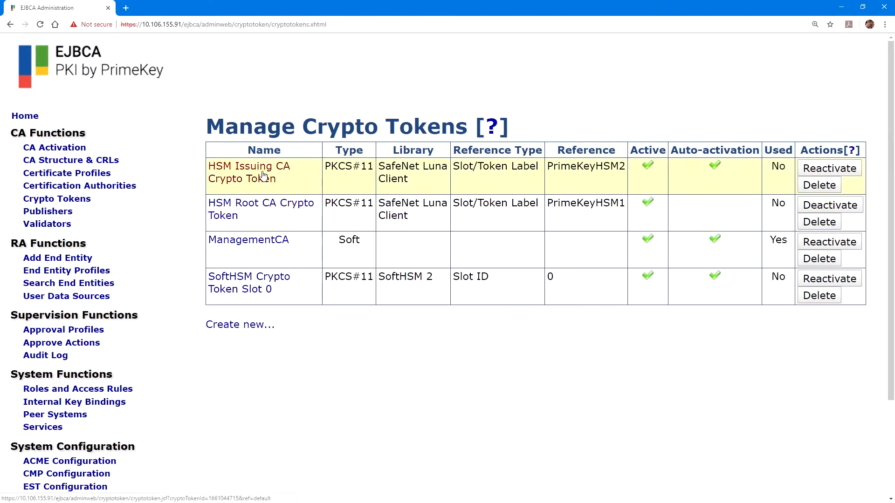
{"action": "left_click", "coordinate": [250, 172]}
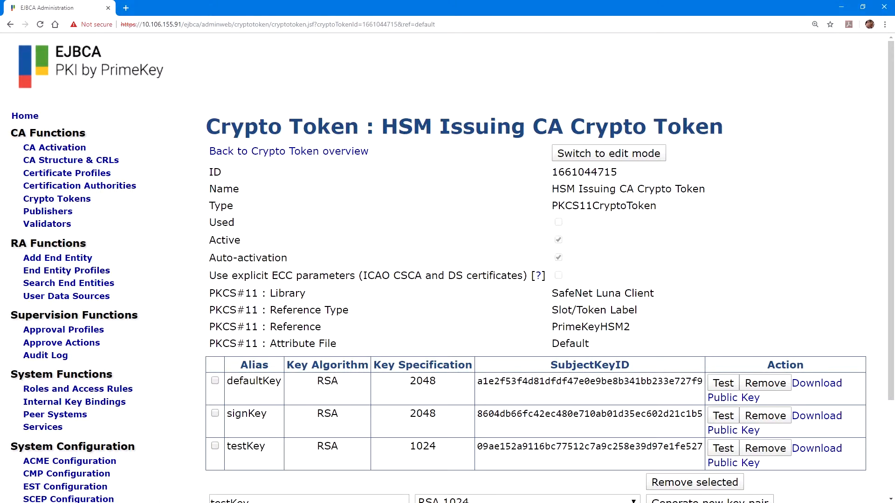
{"action": "mouse_move", "coordinate": [67, 173]}
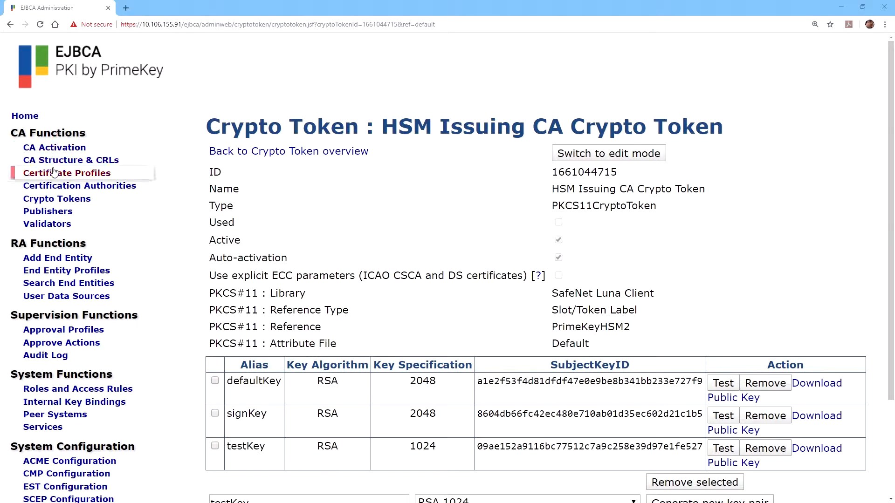
Clone ROOTCA into a new 'HSM Root CA Cert Profile' certificate profile.
{"action": "left_click", "coordinate": [67, 173]}
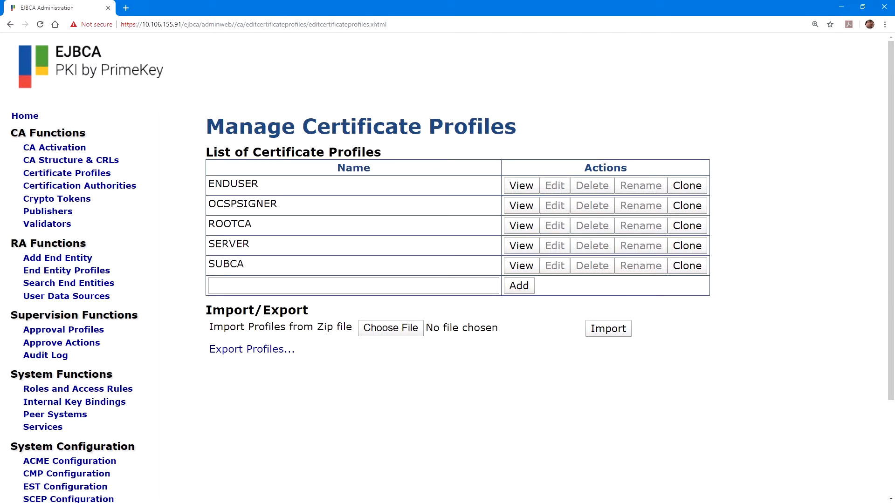
{"action": "mouse_move", "coordinate": [278, 175]}
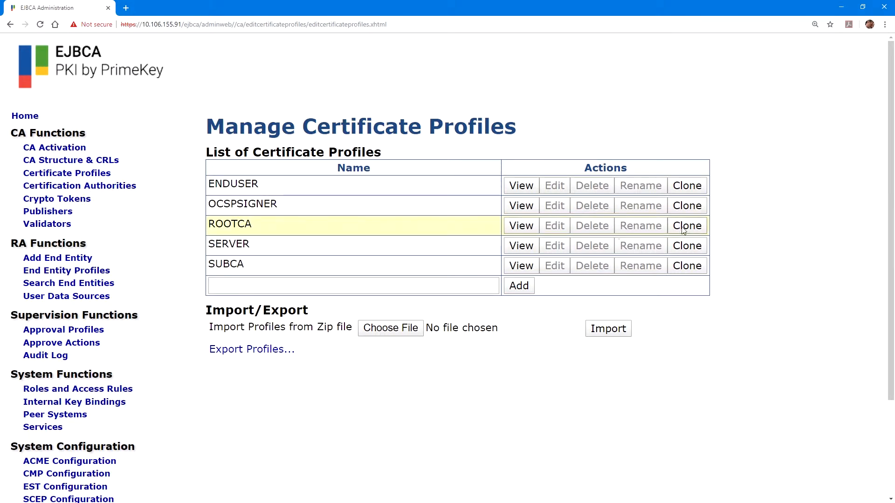
{"action": "left_click", "coordinate": [686, 225]}
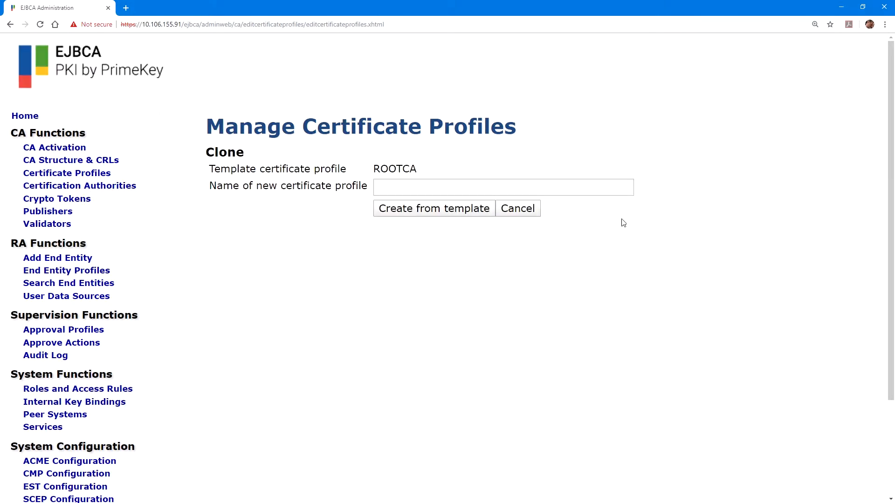
{"action": "left_click", "coordinate": [502, 187]}
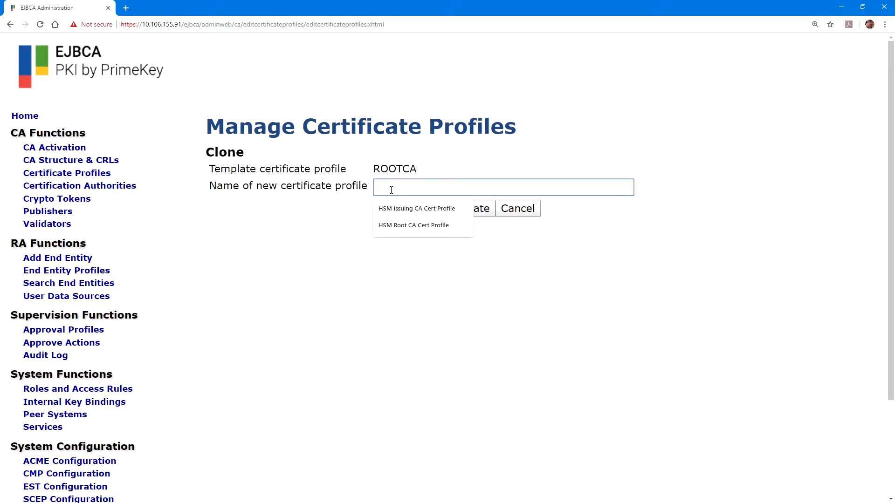
{"action": "left_click", "coordinate": [413, 225]}
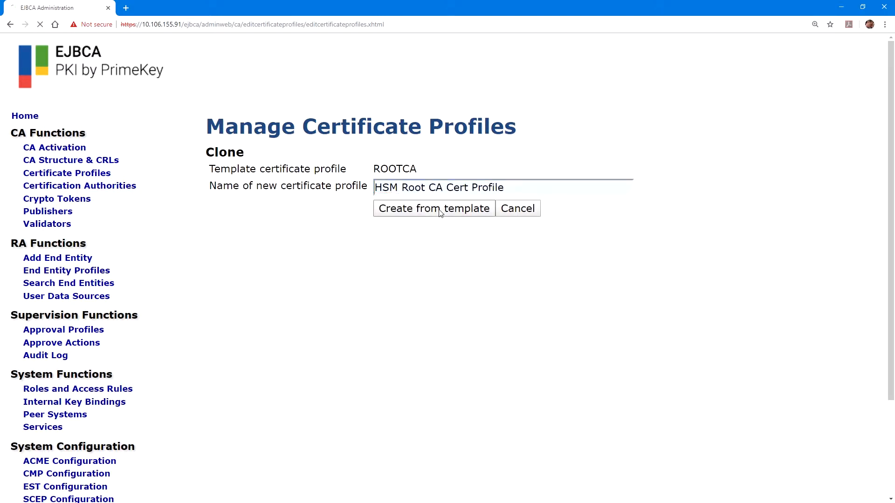
{"action": "left_click", "coordinate": [433, 208]}
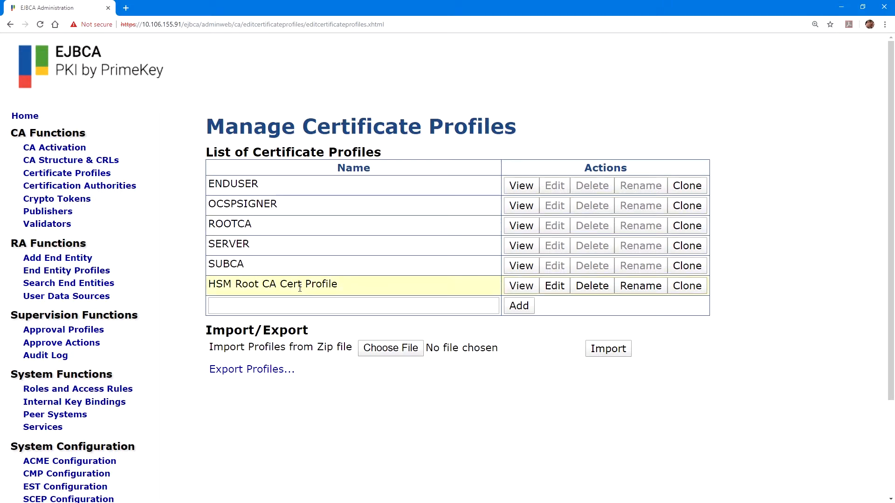
Edit HSM Root CA Cert Profile to allow only RSA keys of 2048, 3072 or 4096 bits.
{"action": "left_click", "coordinate": [552, 285]}
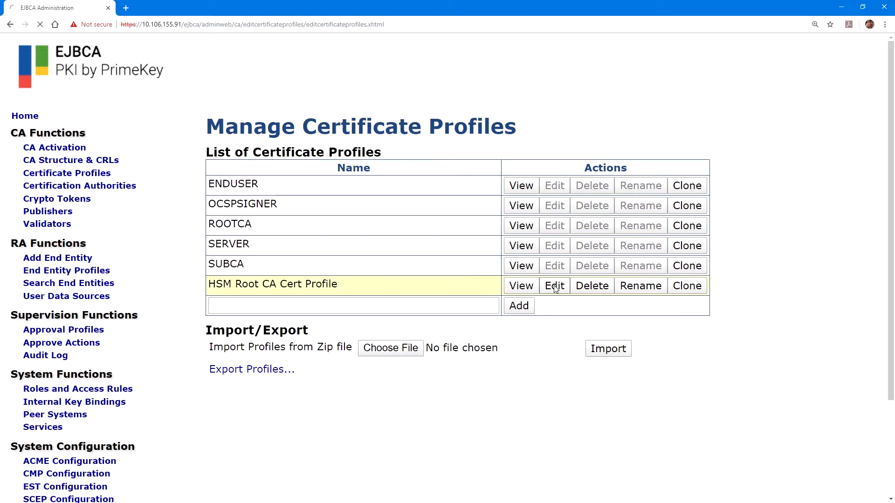
{"action": "left_click", "coordinate": [552, 286]}
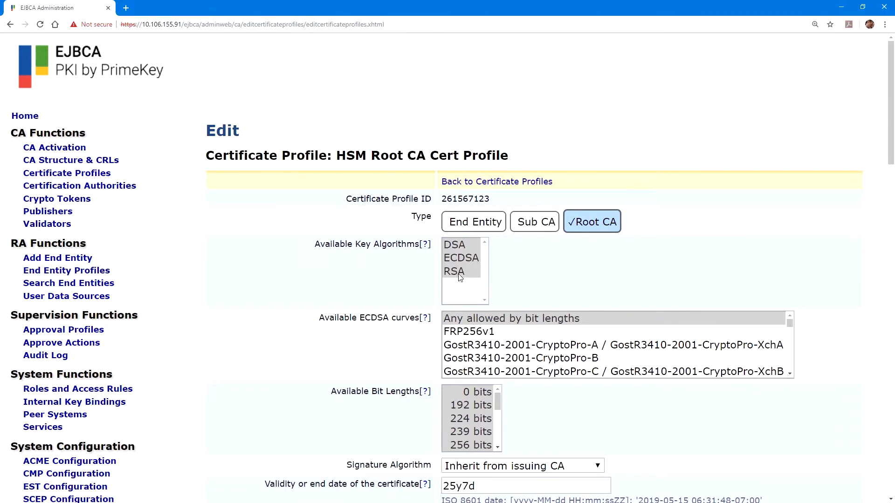
{"action": "left_click", "coordinate": [454, 271]}
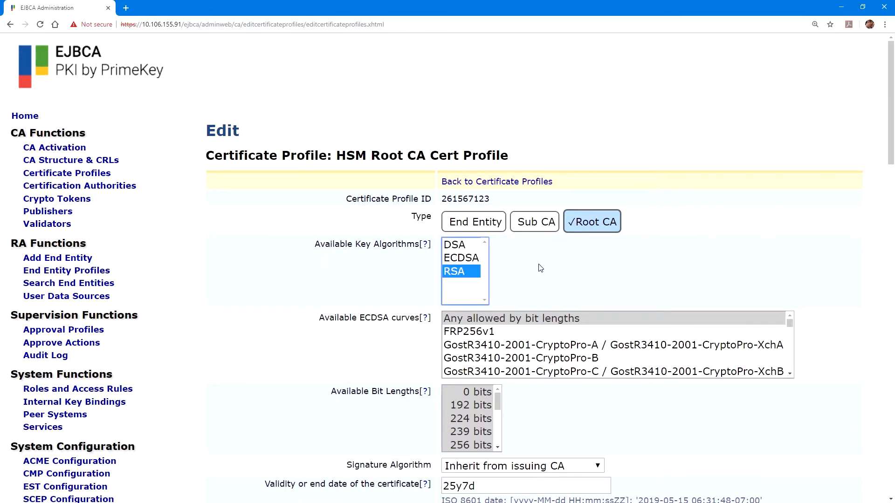
{"action": "scroll", "scroll_direction": "down", "scroll_amount": 3}
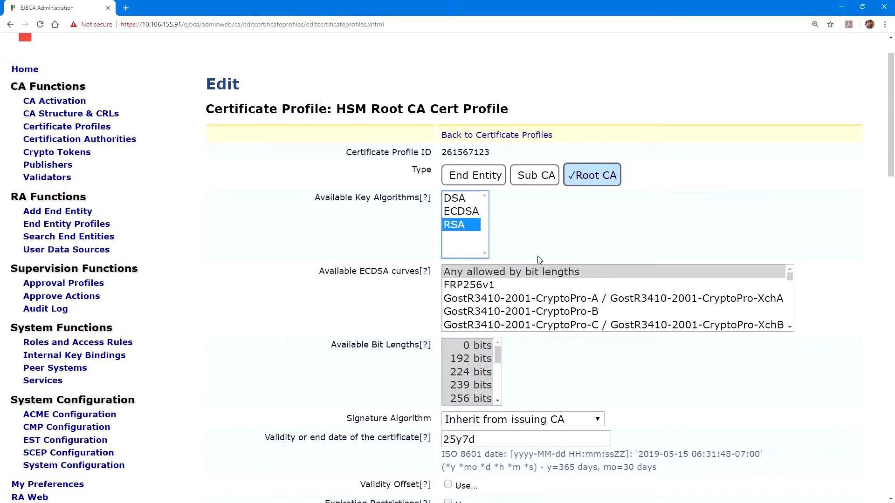
{"action": "scroll", "scroll_direction": "down", "scroll_amount": 3}
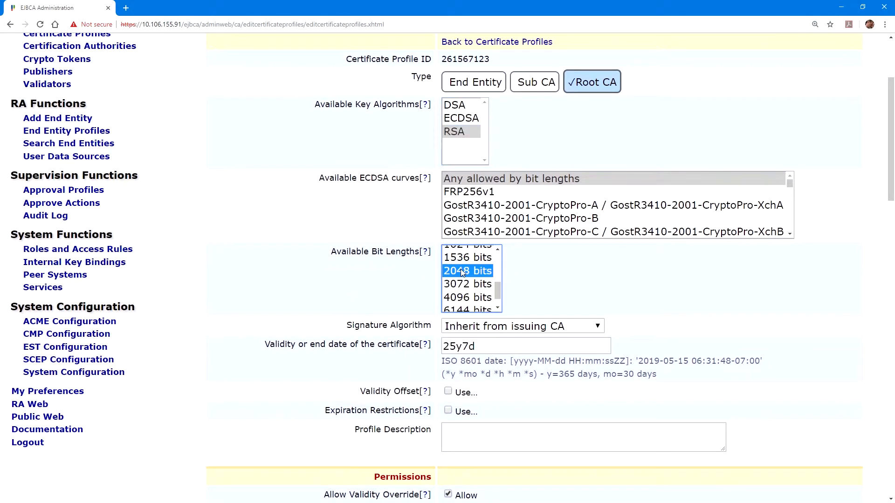
{"action": "left_click", "coordinate": [467, 296]}
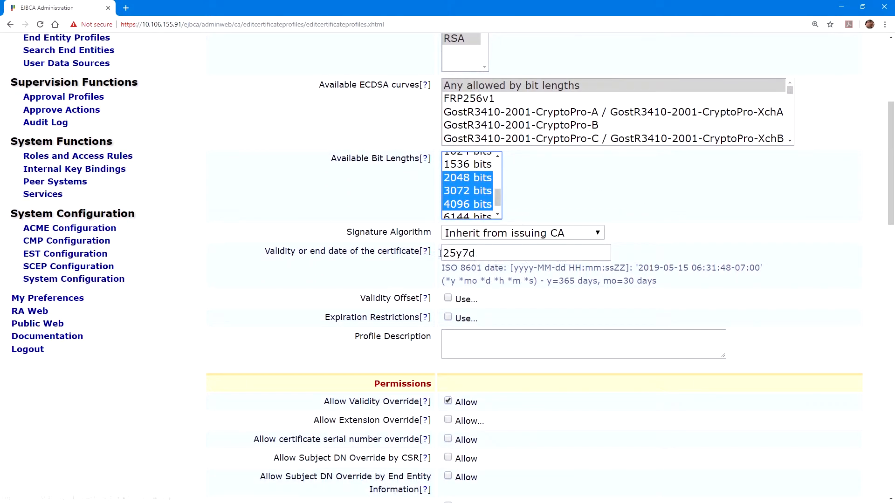
{"action": "scroll", "scroll_direction": "down", "scroll_amount": 3}
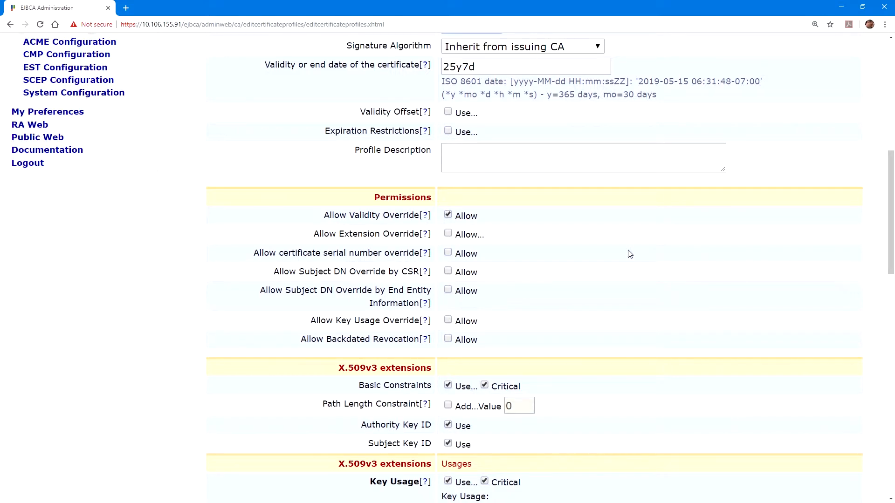
{"action": "scroll", "scroll_direction": "down", "scroll_amount": 3}
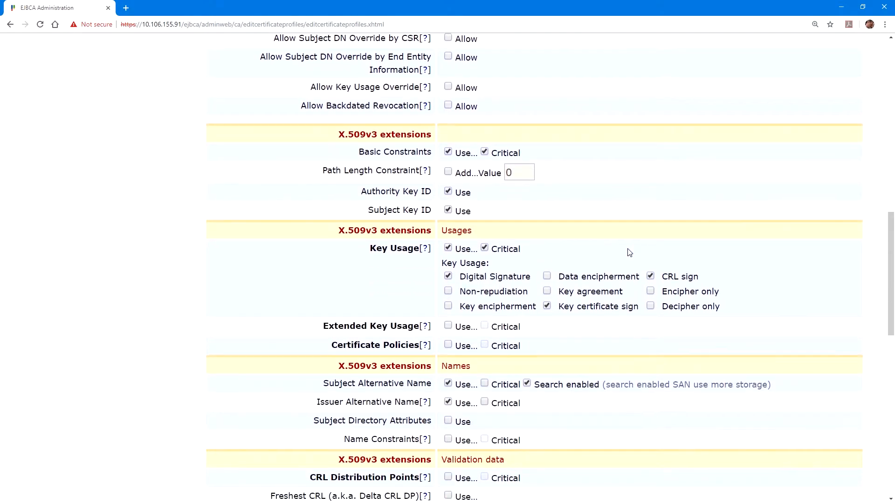
{"action": "scroll", "scroll_direction": "down", "scroll_amount": 3}
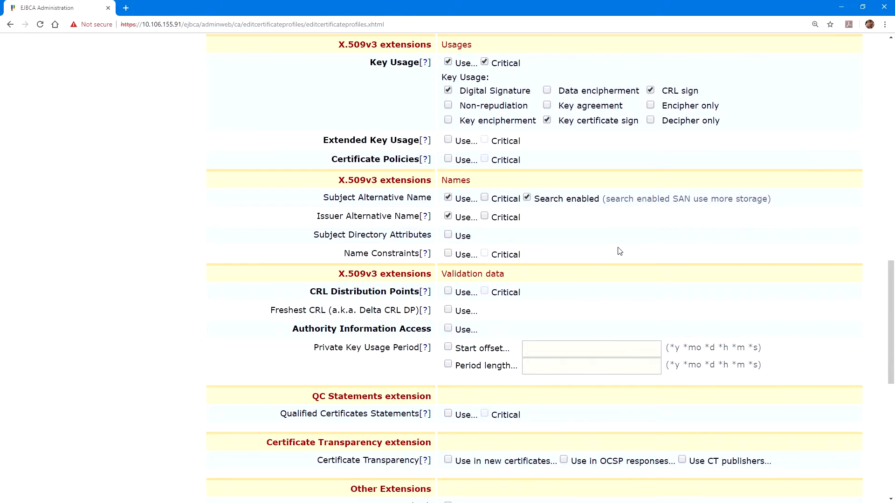
Enable CRL Distribution Points, disable LDAP DN order, and save the profile.
{"action": "left_click", "coordinate": [449, 291]}
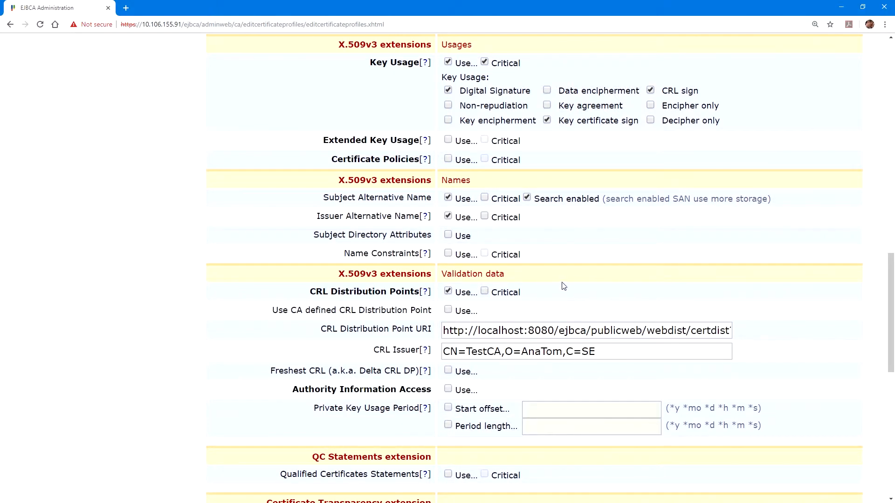
{"action": "mouse_move", "coordinate": [573, 280]}
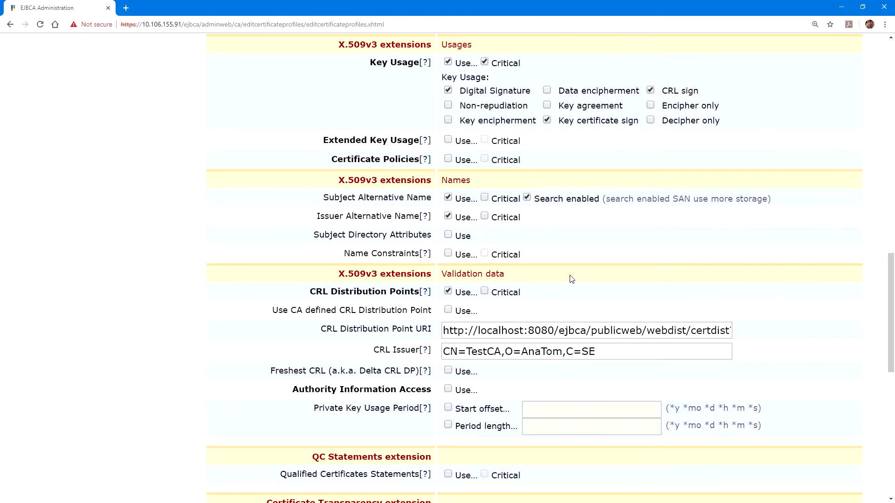
{"action": "mouse_move", "coordinate": [473, 313]}
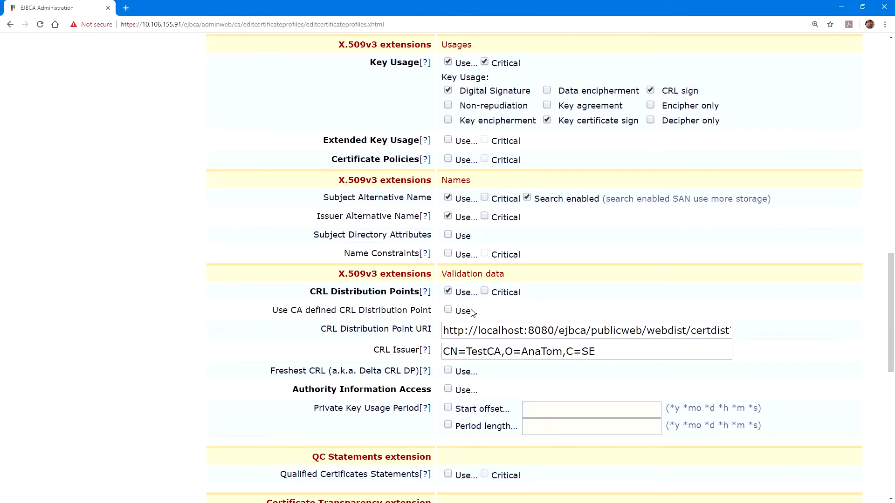
{"action": "scroll", "scroll_direction": "down", "scroll_amount": 3}
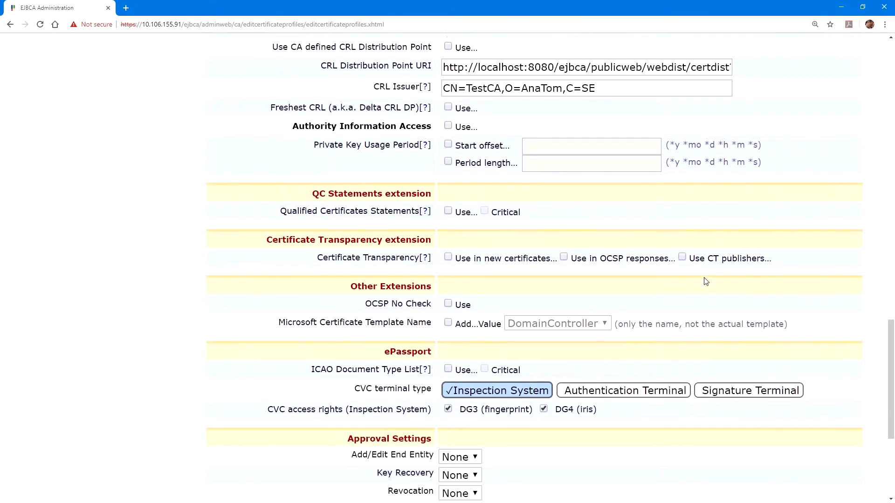
{"action": "scroll", "scroll_direction": "down", "scroll_amount": 3}
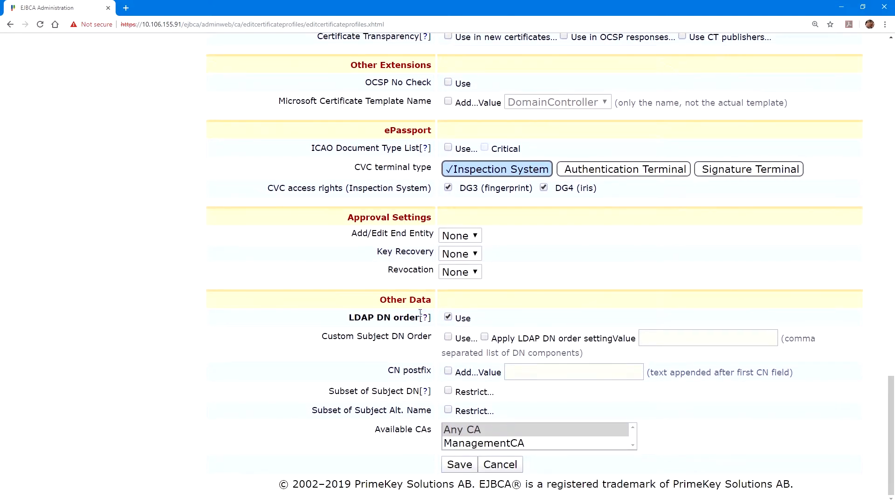
{"action": "left_click", "coordinate": [448, 318]}
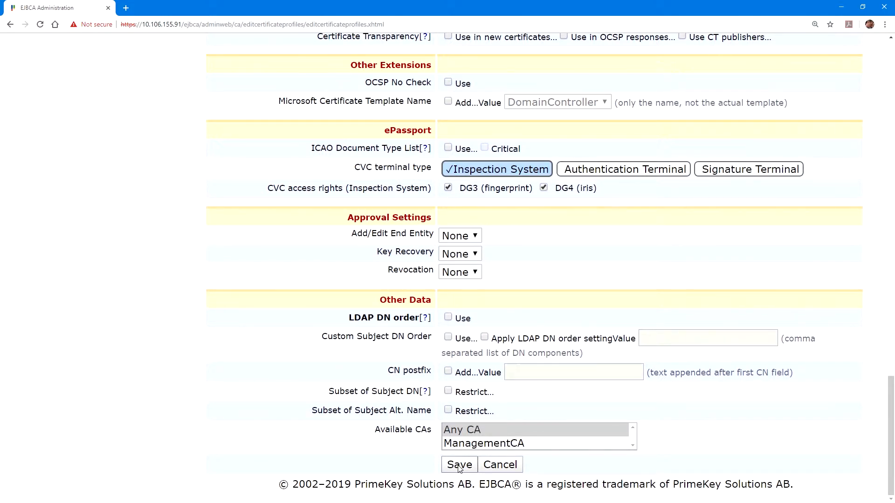
{"action": "left_click", "coordinate": [458, 464]}
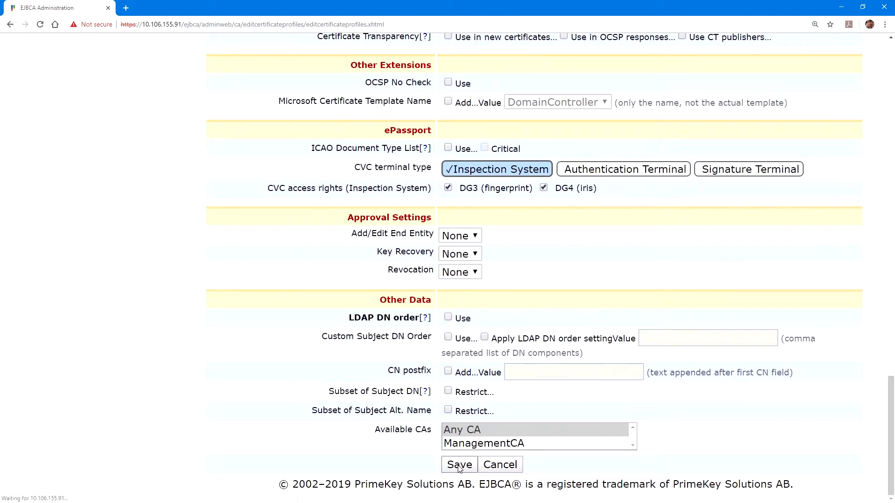
Clone SUBCA into a new 'HSM Issuing CA Cert Profile' certificate profile.
{"action": "left_click", "coordinate": [458, 464]}
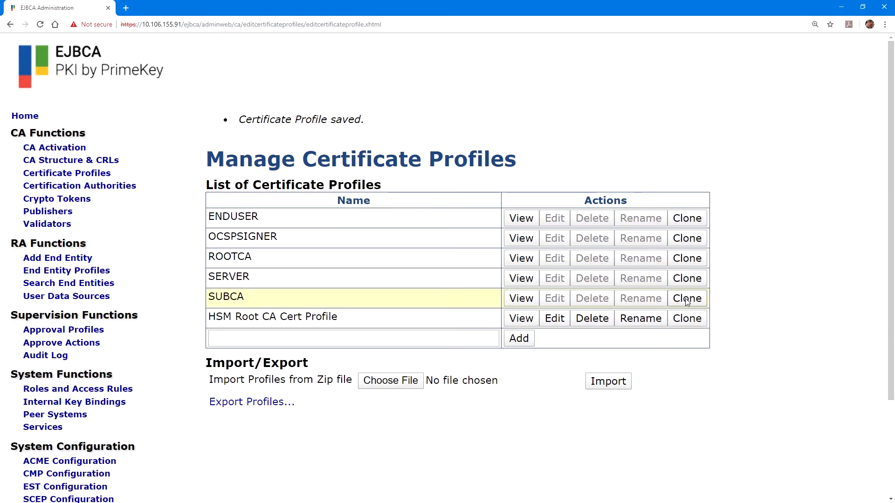
{"action": "left_click", "coordinate": [687, 298]}
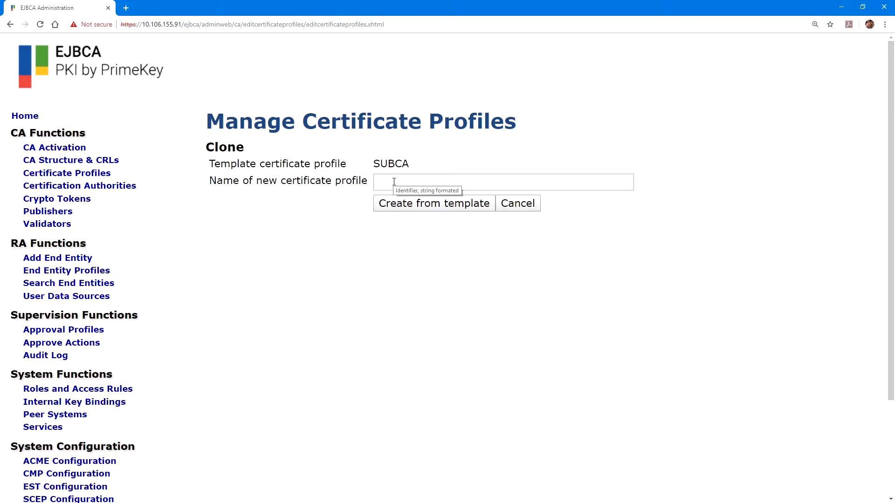
{"action": "type", "text": "HSM Issuing CA Cert Profile"}
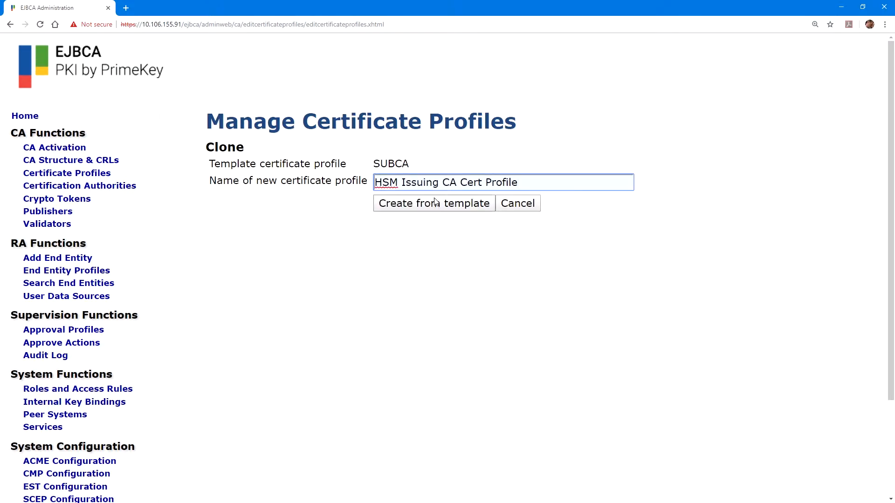
{"action": "left_click", "coordinate": [434, 203]}
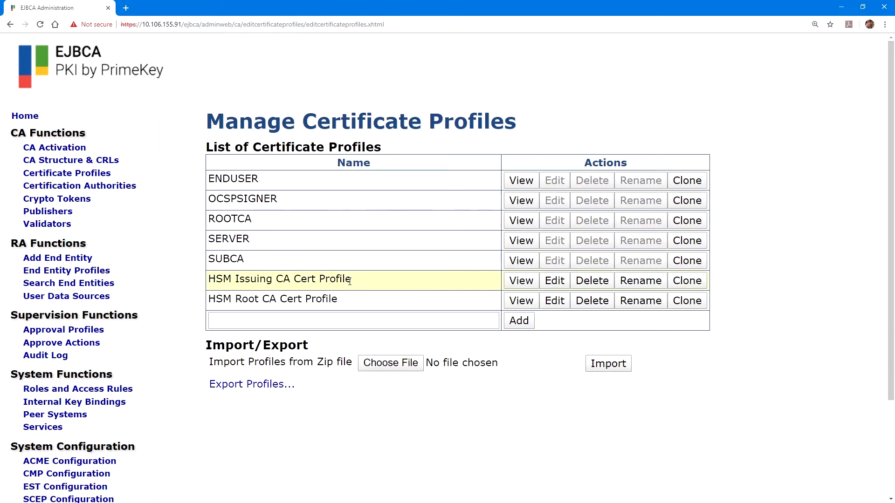
Restrict the HSM Issuing CA Cert Profile to RSA keys of 2048, 3072 and 4096 bits.
{"action": "left_click", "coordinate": [553, 280]}
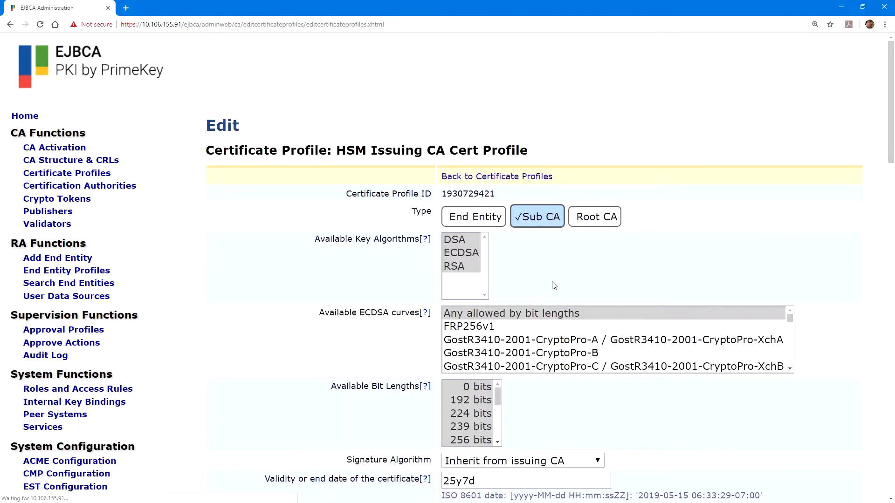
{"action": "left_click", "coordinate": [453, 266]}
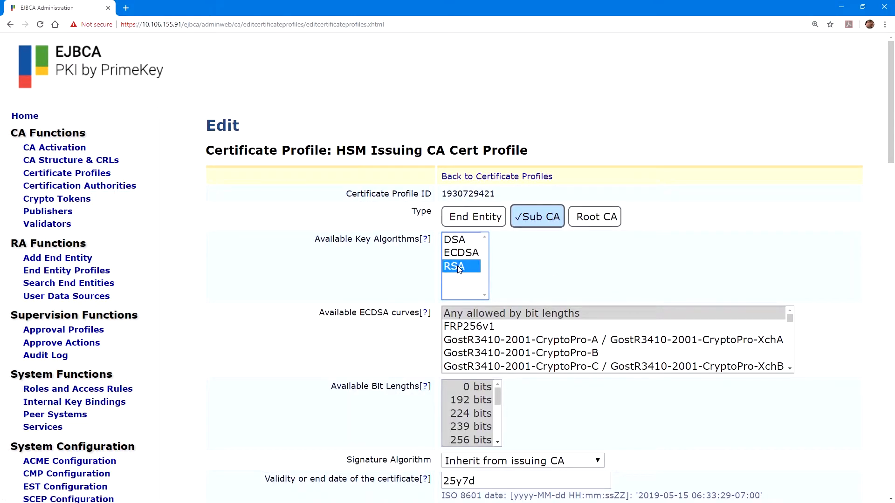
{"action": "scroll", "scroll_direction": "down", "scroll_amount": 3}
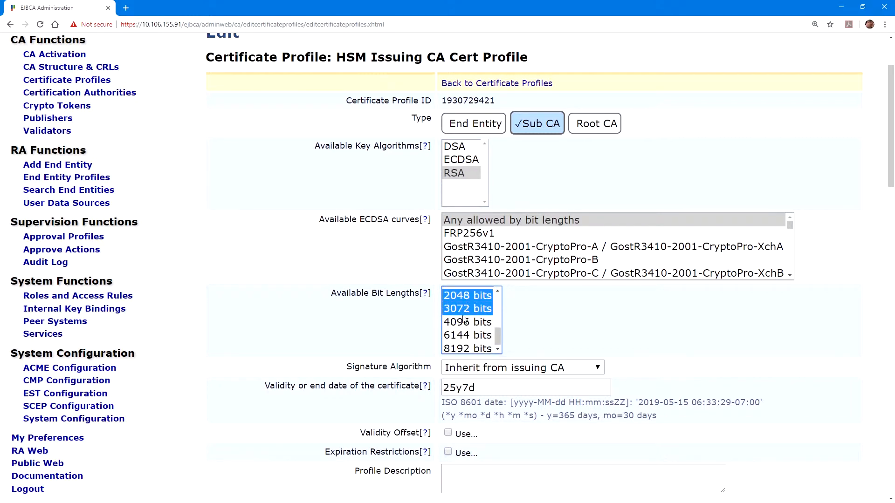
{"action": "left_click", "coordinate": [467, 321]}
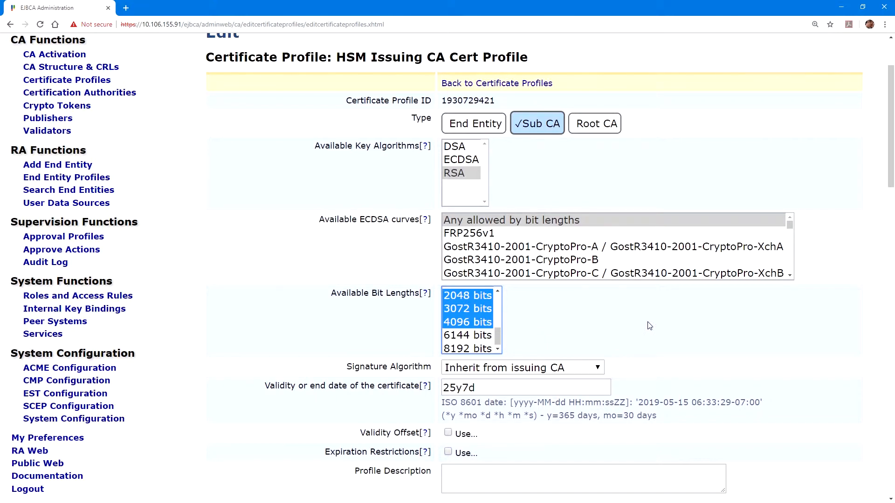
Review the profile's X.509v3 extension settings further down the form.
{"action": "scroll", "scroll_direction": "down", "scroll_amount": 3}
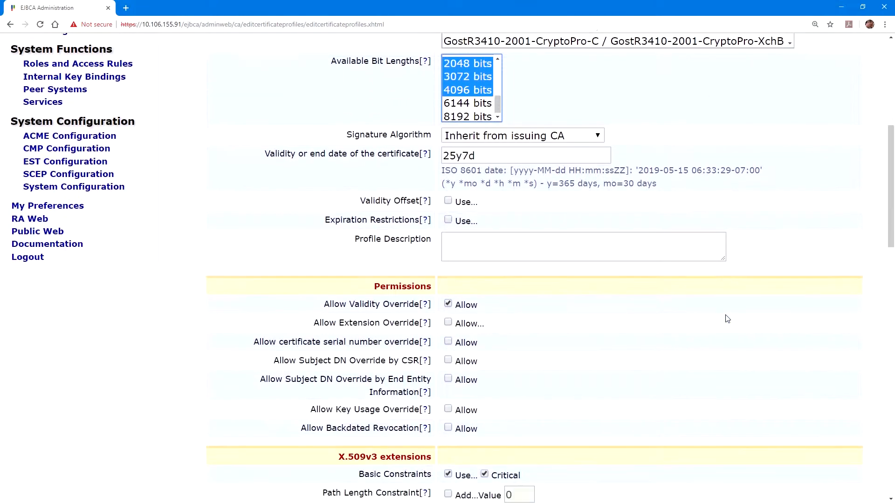
{"action": "scroll", "scroll_direction": "down", "scroll_amount": 3}
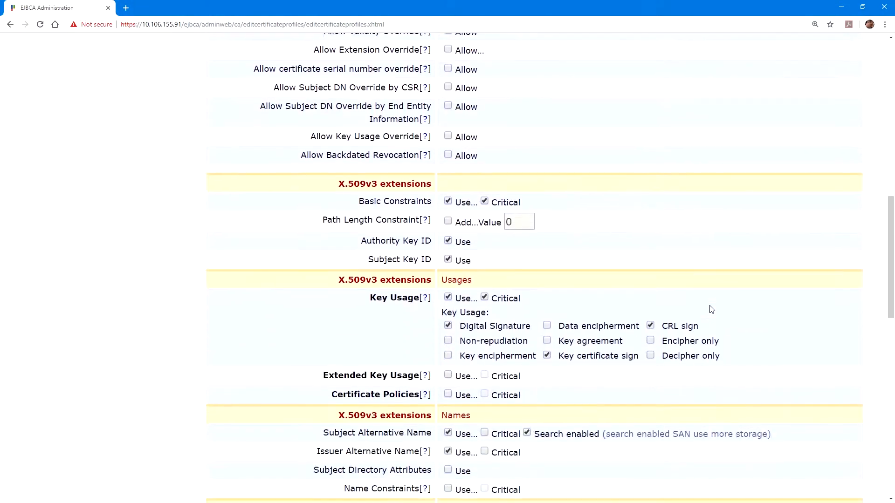
{"action": "scroll", "scroll_direction": "down", "scroll_amount": 3}
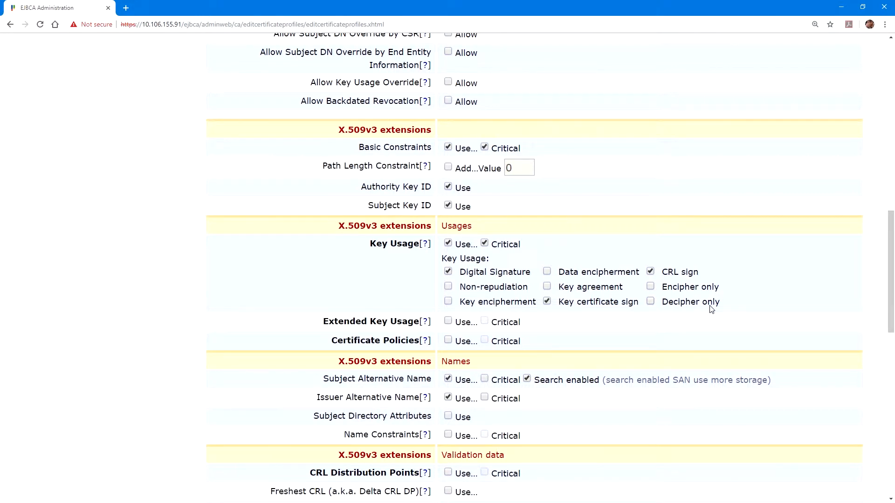
{"action": "scroll", "scroll_direction": "down", "scroll_amount": 3}
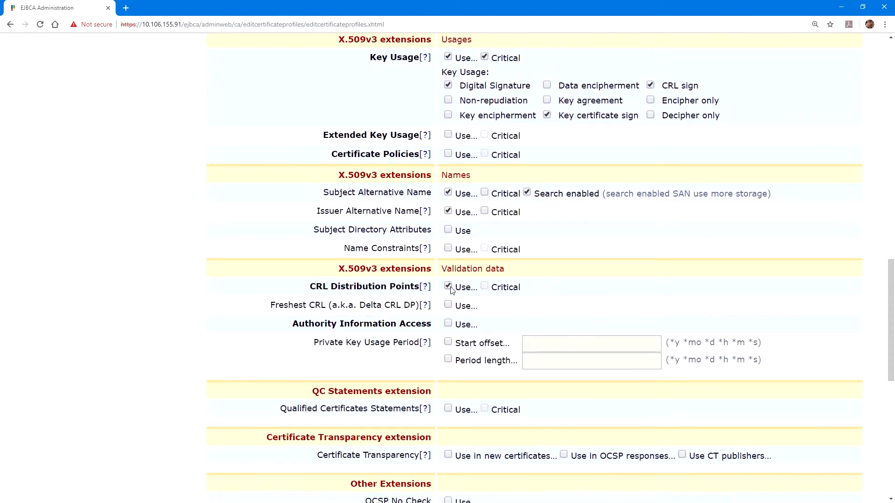
Enable CRL Distribution Points on the profile and save it.
{"action": "left_click", "coordinate": [449, 286]}
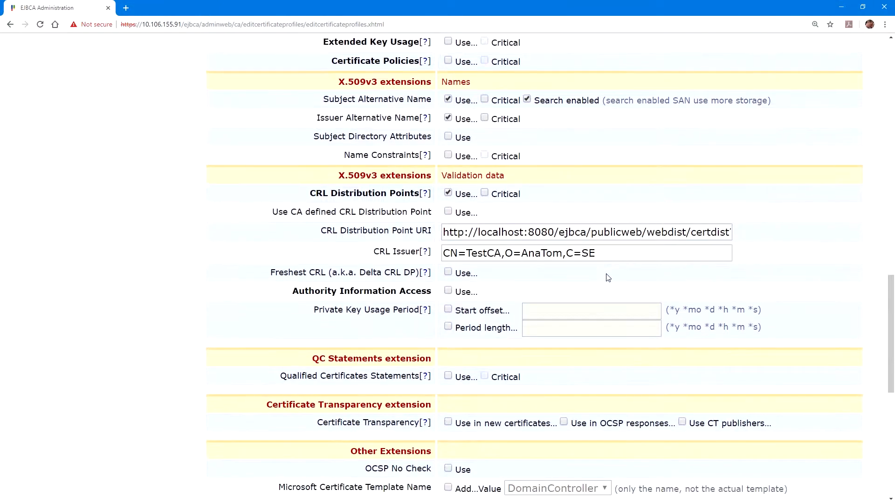
{"action": "scroll", "scroll_direction": "down", "scroll_amount": 3}
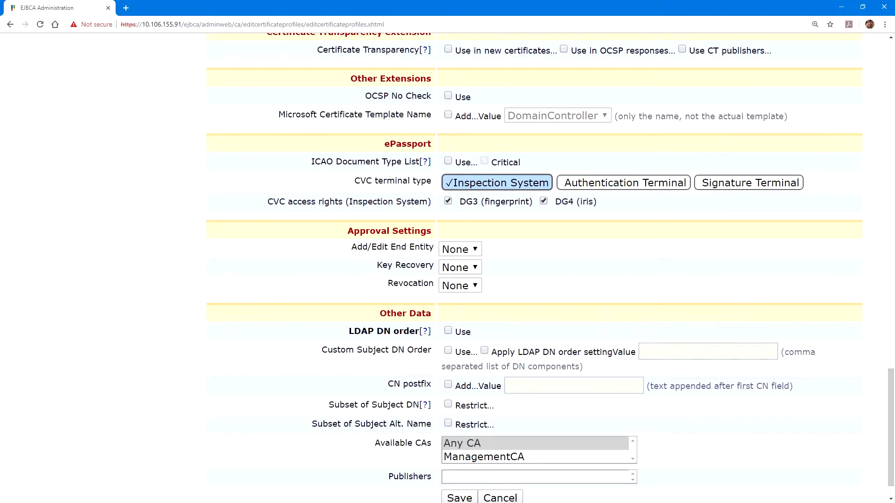
{"action": "scroll", "scroll_direction": "down", "scroll_amount": 3}
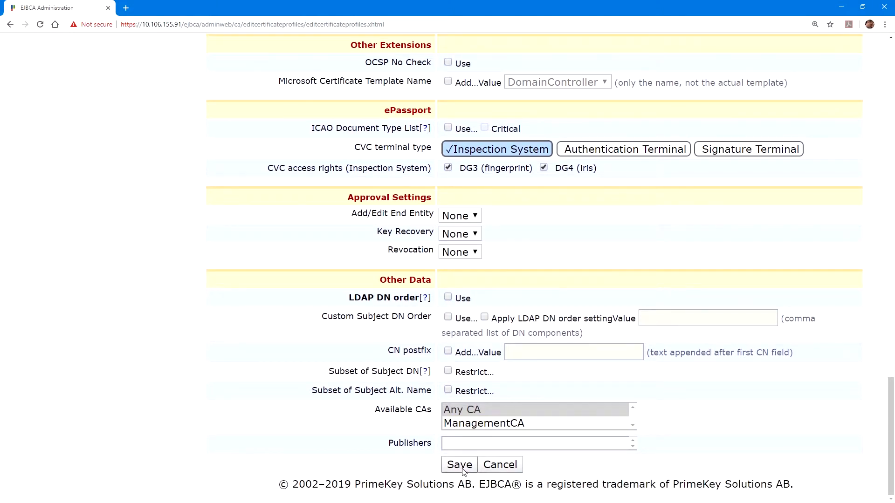
{"action": "left_click", "coordinate": [458, 464]}
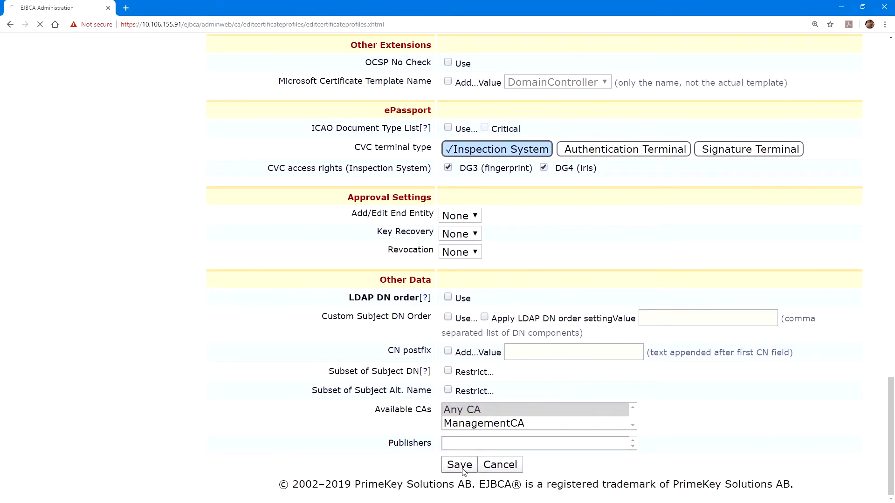
{"action": "left_click", "coordinate": [460, 464]}
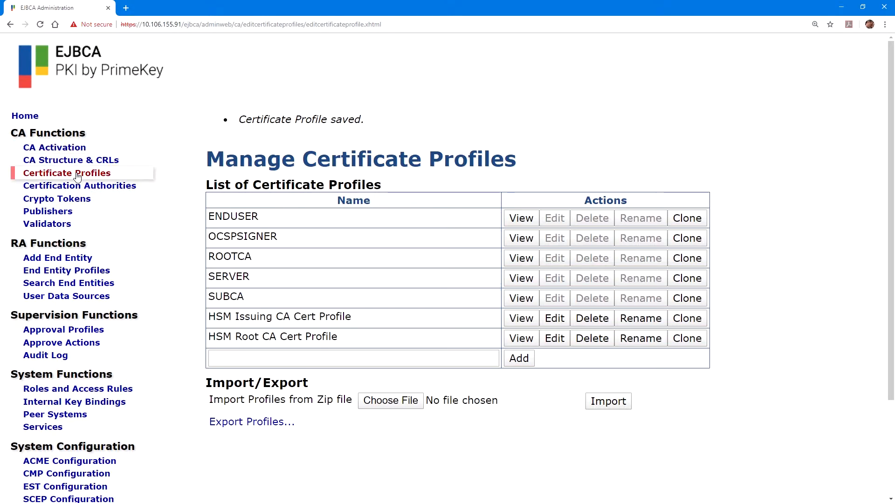
Enter 'HSM Root CA' as the new CA name on the Certification Authorities page.
{"action": "left_click", "coordinate": [79, 186]}
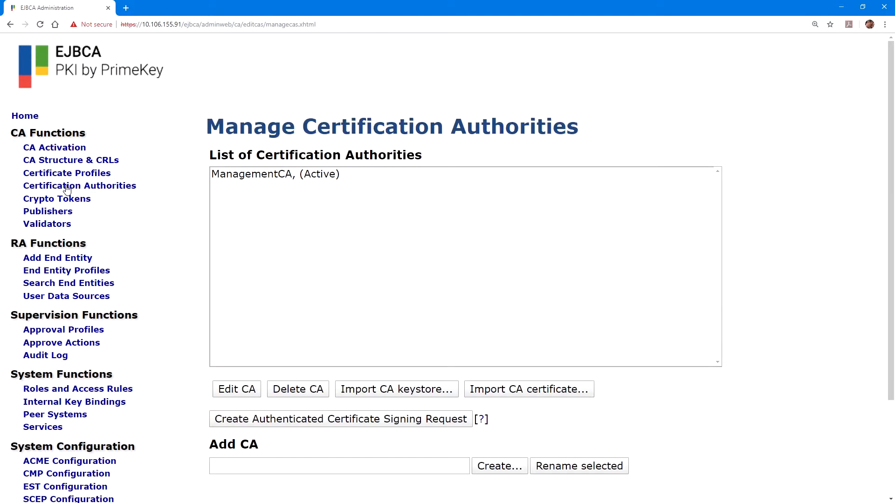
{"action": "mouse_move", "coordinate": [368, 238]}
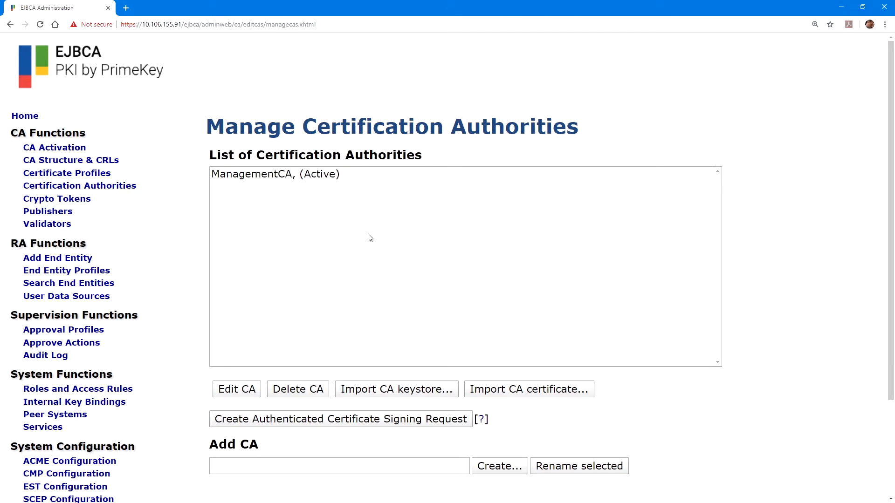
{"action": "scroll", "scroll_direction": "down", "scroll_amount": 3}
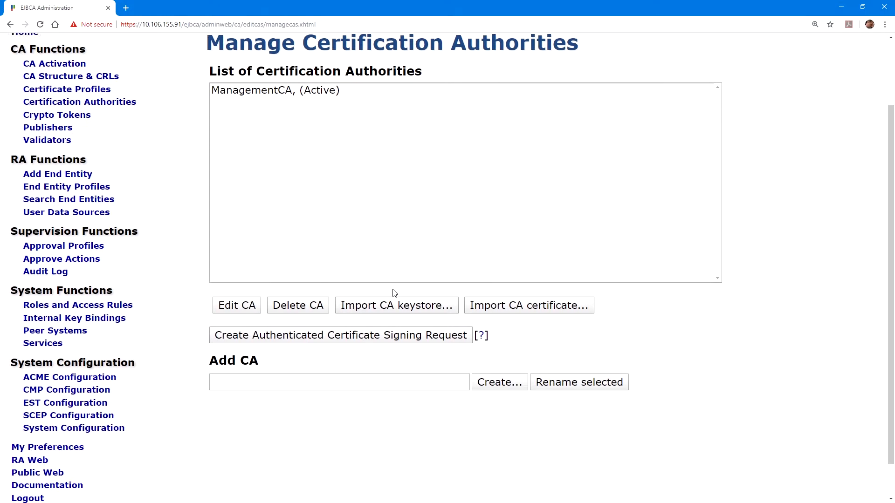
{"action": "type", "text": "HSM Root CA"}
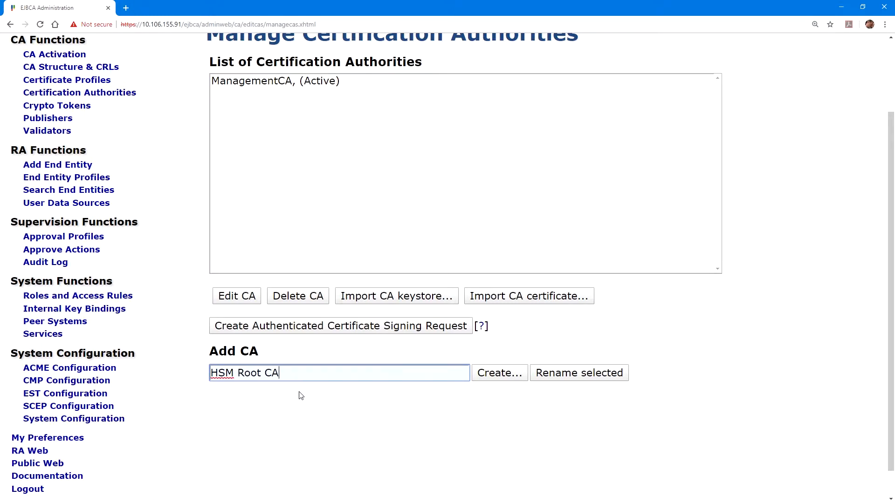
Create HSM Root CA on the HSM Root CA Crypto Token with Subject DN CN=HSM Root CA,O=Corporation,C=US.
{"action": "left_click", "coordinate": [498, 373]}
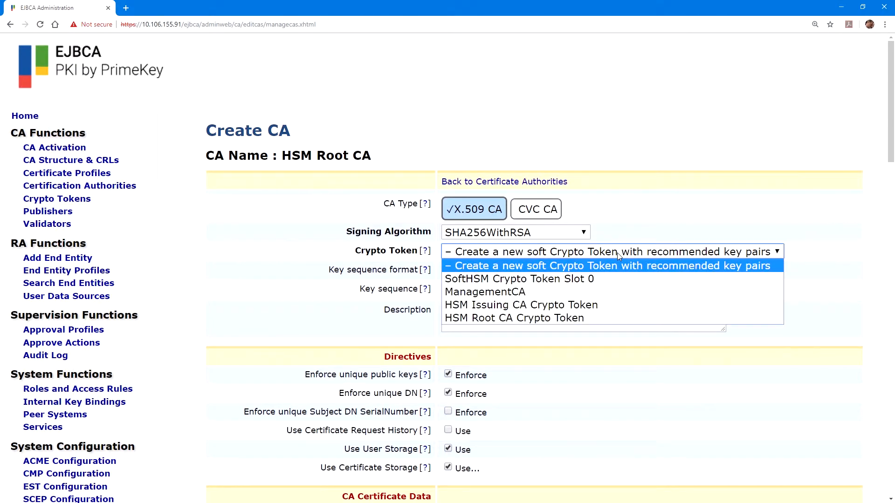
{"action": "left_click", "coordinate": [513, 318]}
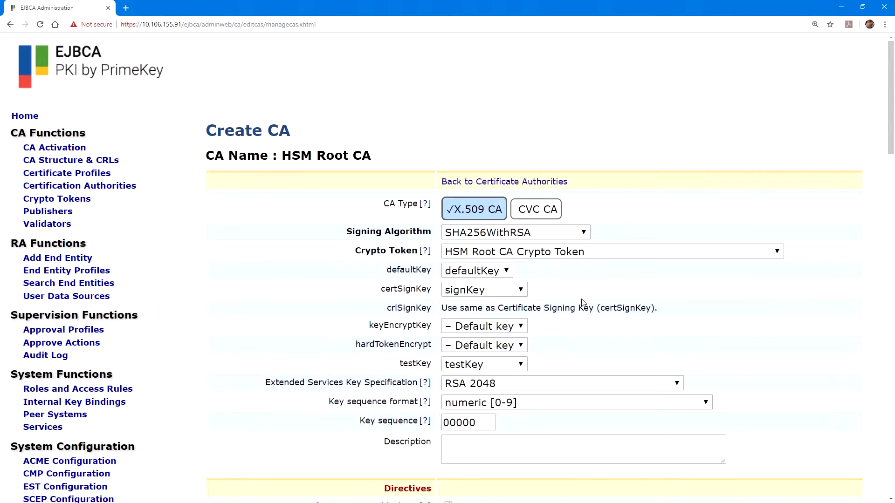
{"action": "mouse_move", "coordinate": [588, 289]}
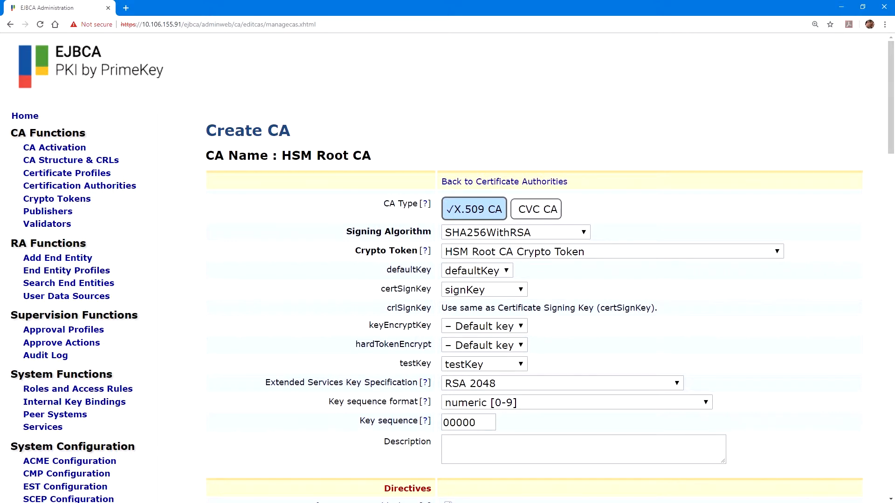
{"action": "scroll", "scroll_direction": "down", "scroll_amount": 3}
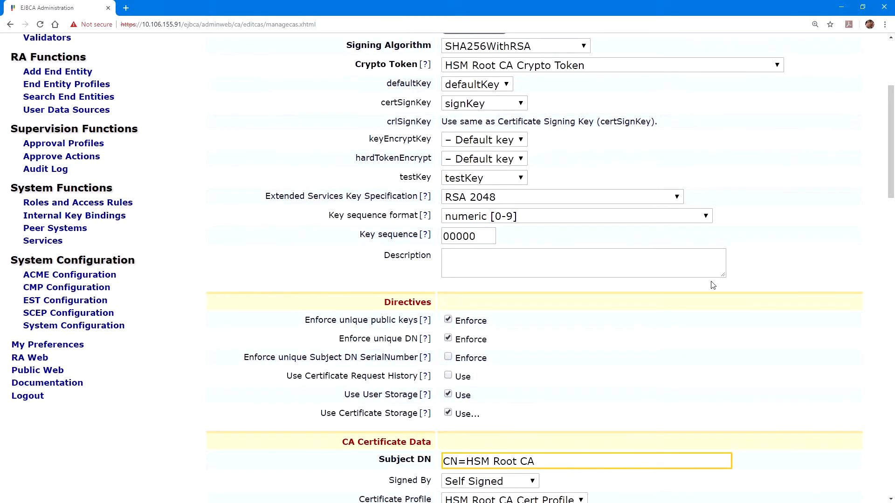
{"action": "scroll", "scroll_direction": "down", "scroll_amount": 3}
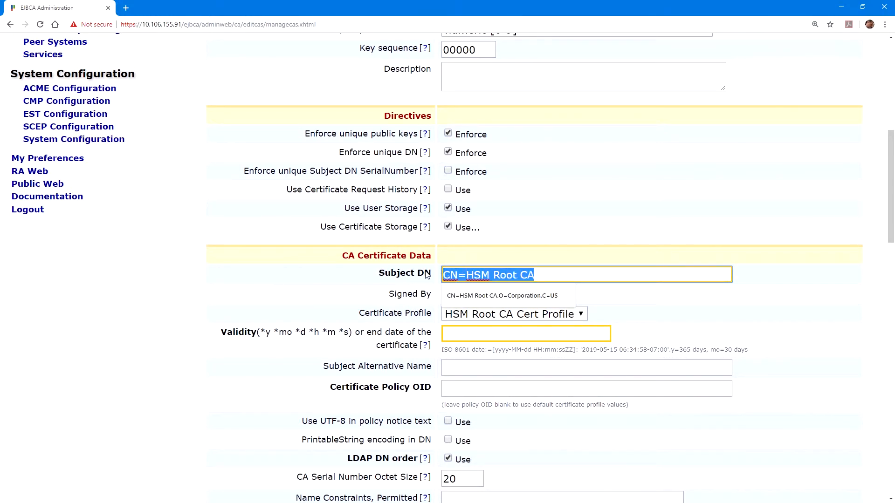
{"action": "left_click", "coordinate": [502, 295]}
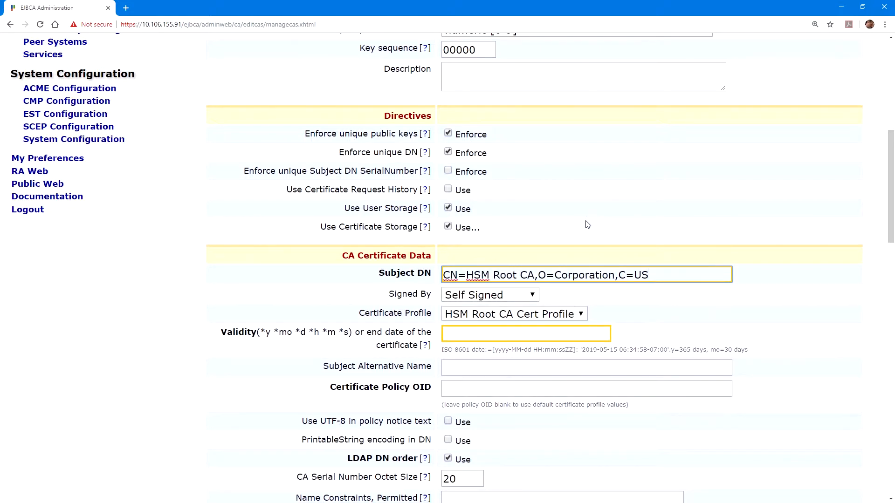
{"action": "mouse_move", "coordinate": [585, 233]}
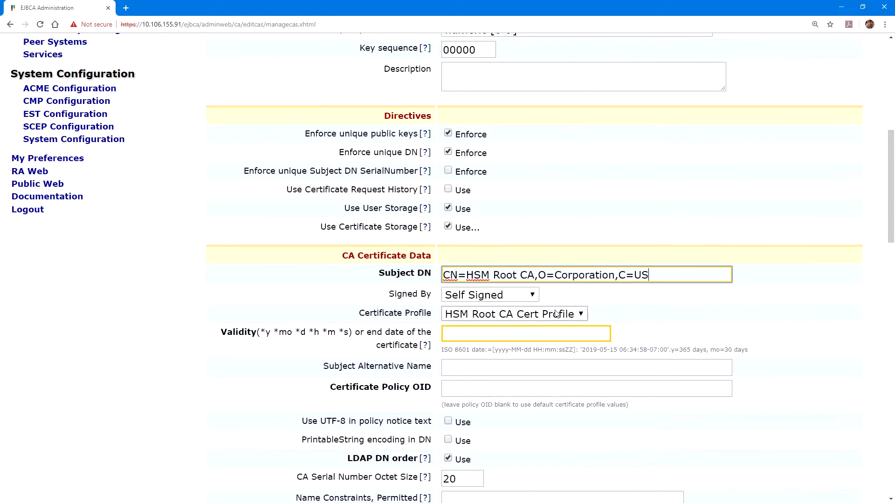
Keep the HSM Root CA Cert Profile, self-signed, and set validity to 25y.
{"action": "left_click", "coordinate": [512, 314]}
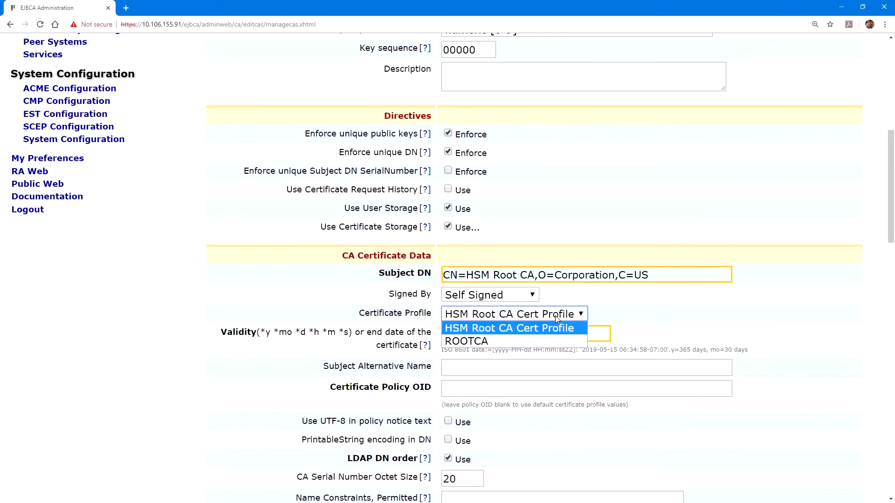
{"action": "left_click", "coordinate": [510, 328]}
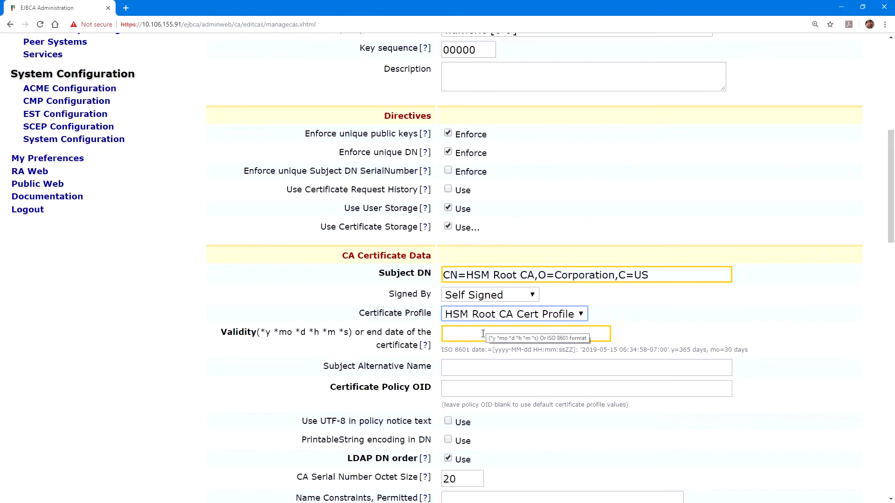
{"action": "type", "text": "25y"}
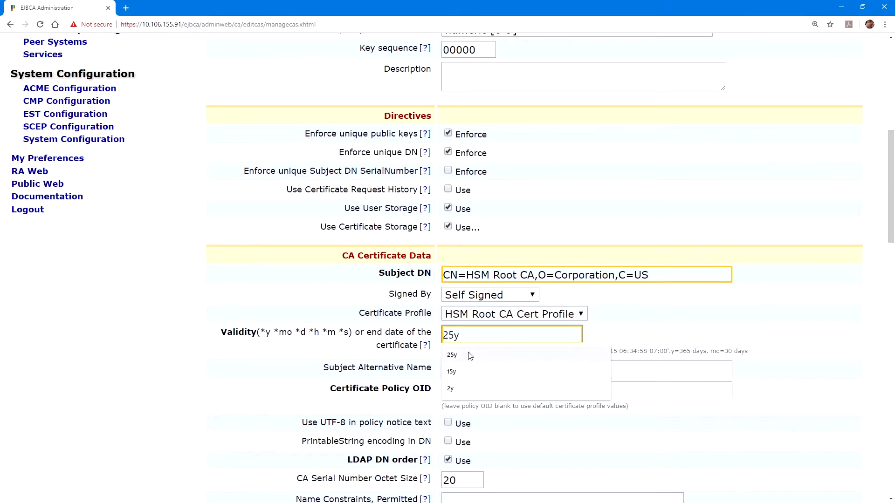
{"action": "left_click", "coordinate": [605, 317]}
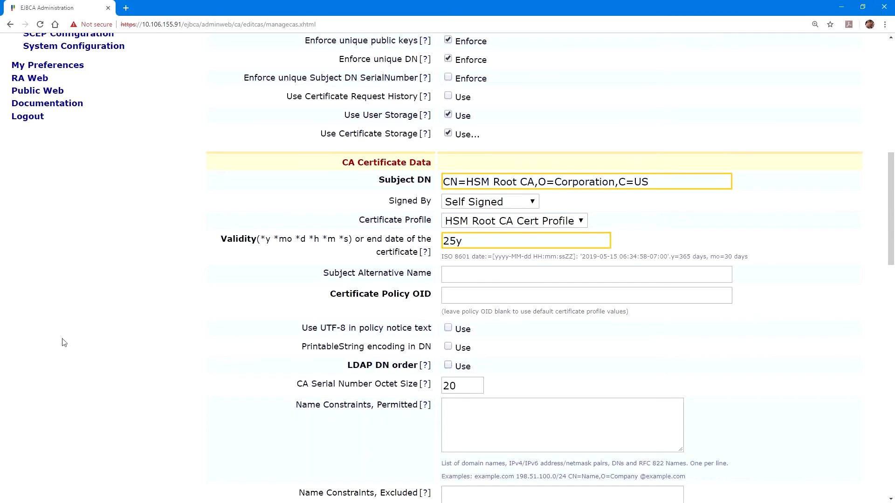
{"action": "mouse_move", "coordinate": [660, 323]}
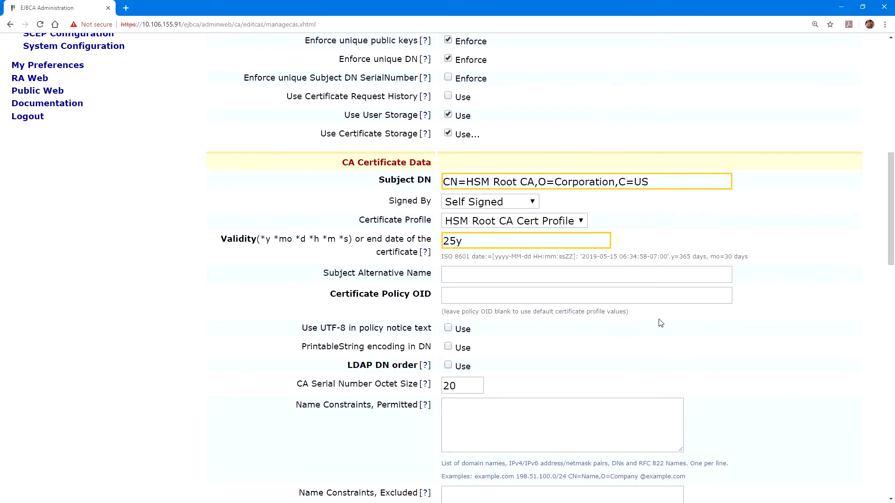
Generate the default CRL distribution point and create the HSM Root CA.
{"action": "scroll", "scroll_direction": "down", "scroll_amount": 3}
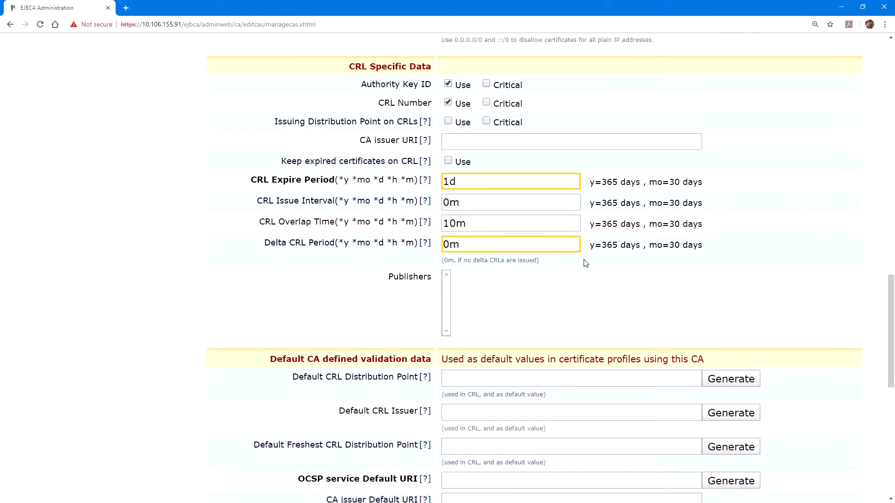
{"action": "scroll", "scroll_direction": "down", "scroll_amount": 3}
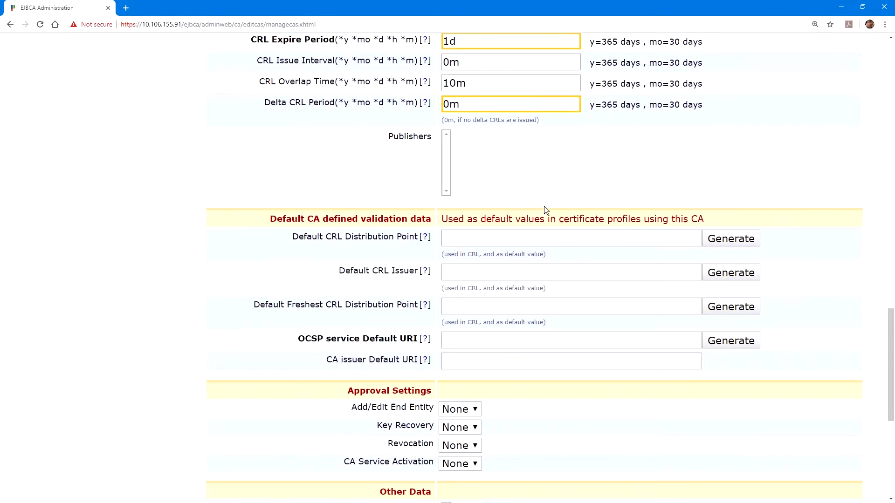
{"action": "scroll", "scroll_direction": "up", "scroll_amount": 3}
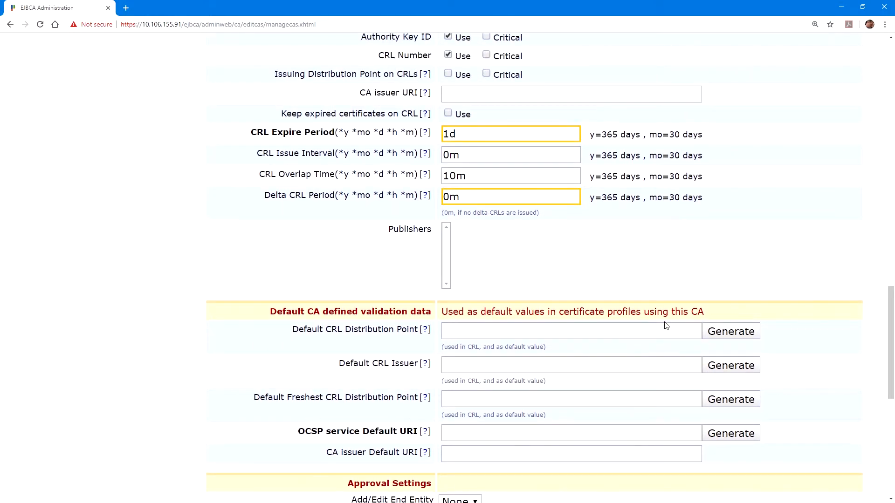
{"action": "mouse_move", "coordinate": [731, 331]}
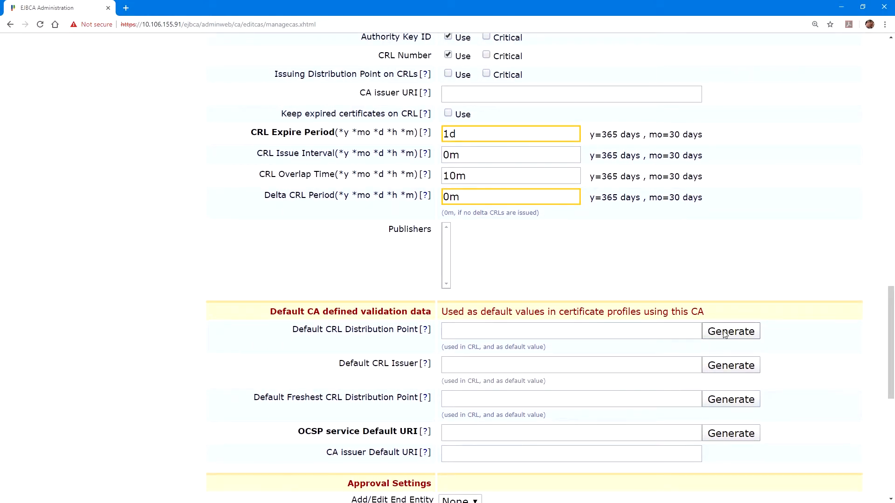
{"action": "left_click", "coordinate": [731, 331]}
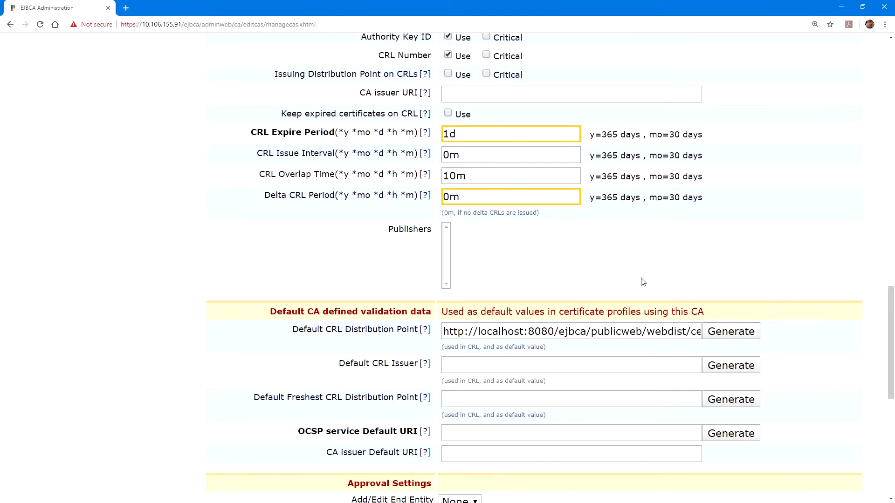
{"action": "scroll", "scroll_direction": "down", "scroll_amount": 3}
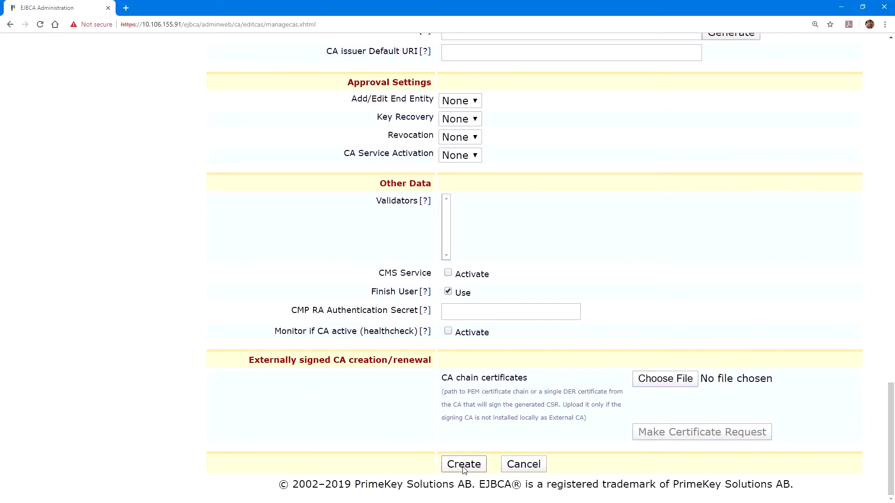
{"action": "left_click", "coordinate": [463, 464]}
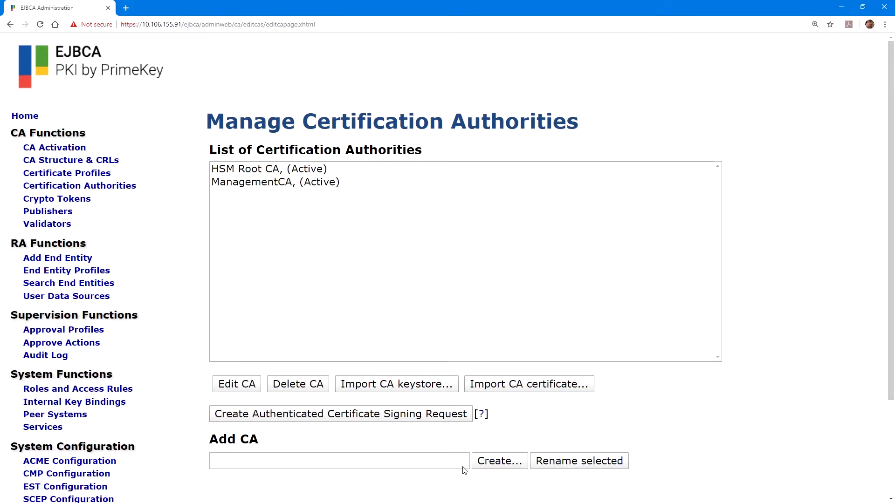
Create HSM Issuing CA on the HSM Issuing CA Crypto Token with the suggested Subject DN.
{"action": "type", "text": "HSM Issuing CA"}
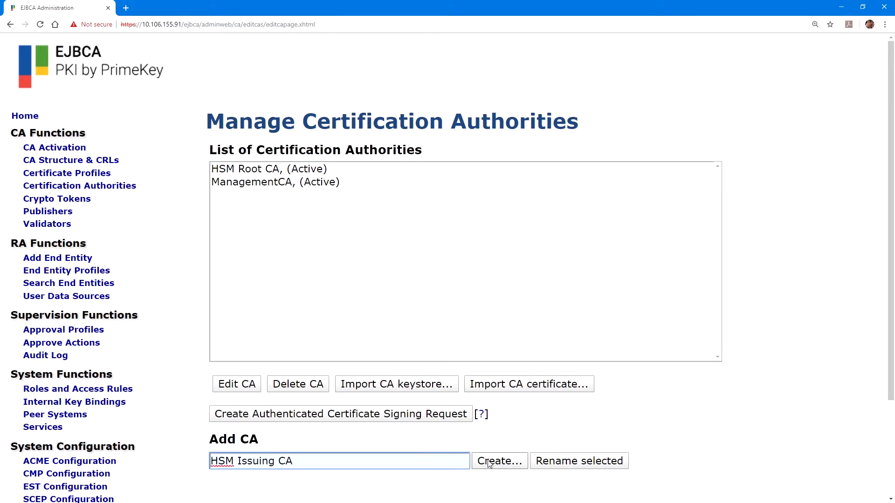
{"action": "left_click", "coordinate": [498, 461]}
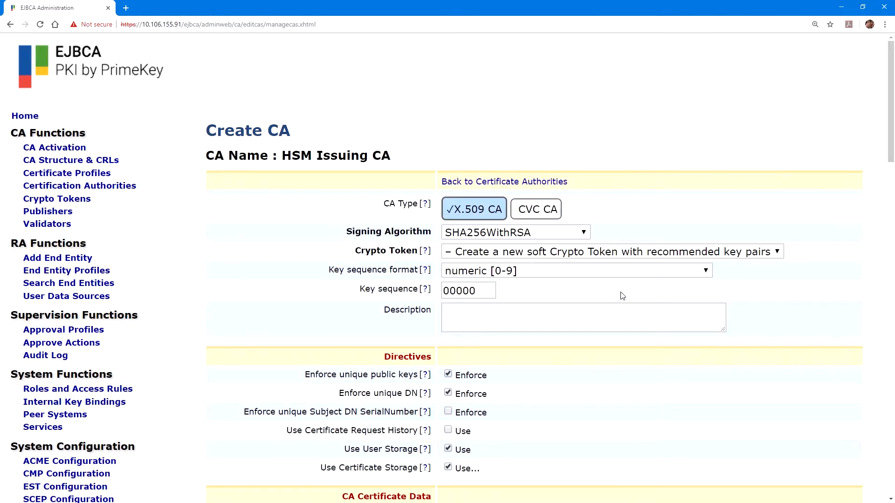
{"action": "mouse_move", "coordinate": [526, 217]}
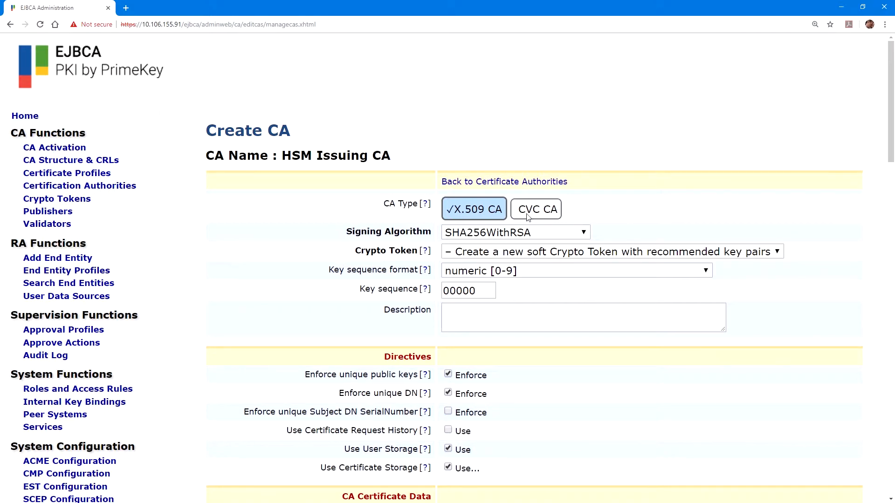
{"action": "left_click", "coordinate": [610, 251]}
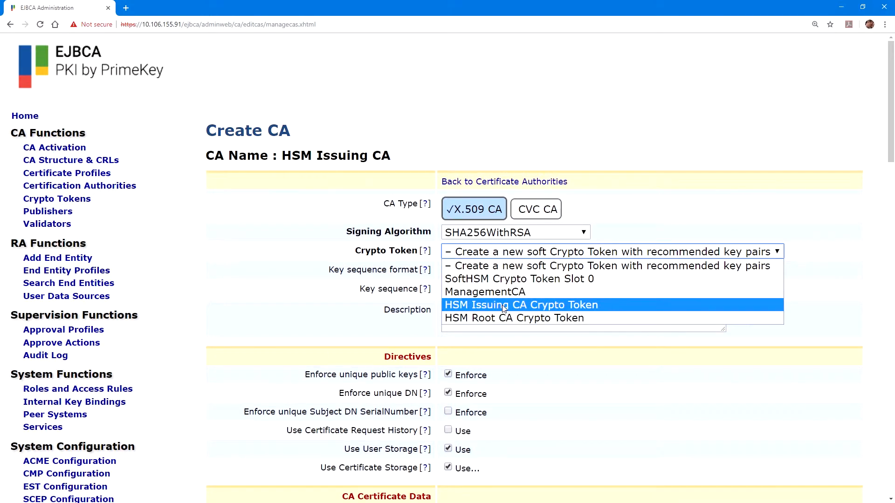
{"action": "left_click", "coordinate": [520, 305]}
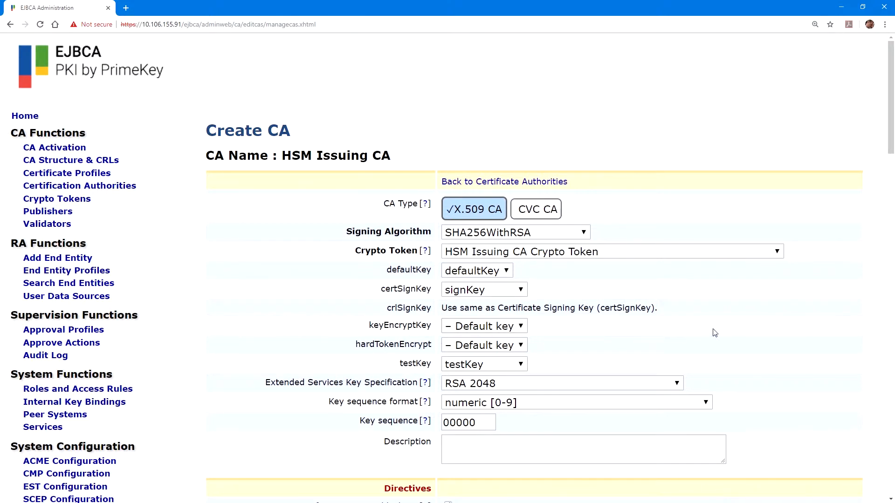
{"action": "scroll", "scroll_direction": "down", "scroll_amount": 3}
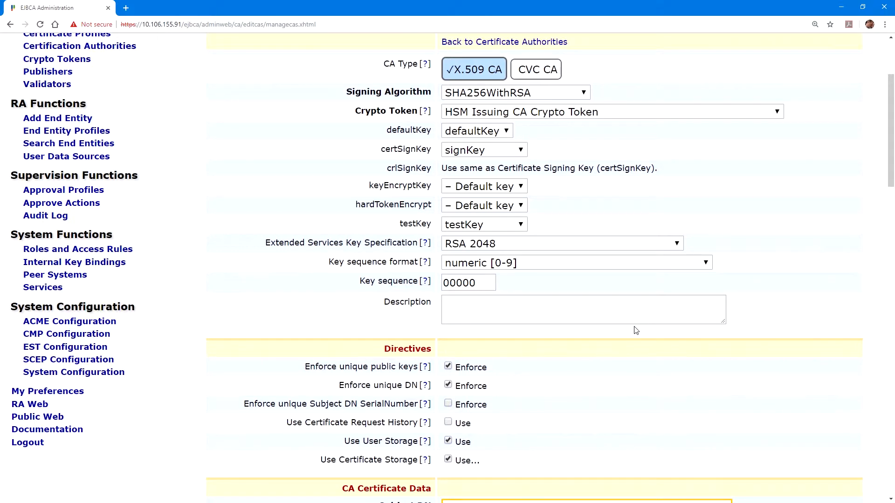
{"action": "scroll", "scroll_direction": "down", "scroll_amount": 3}
{"action": "type", "text": "CN=HSM Issuing CA"}
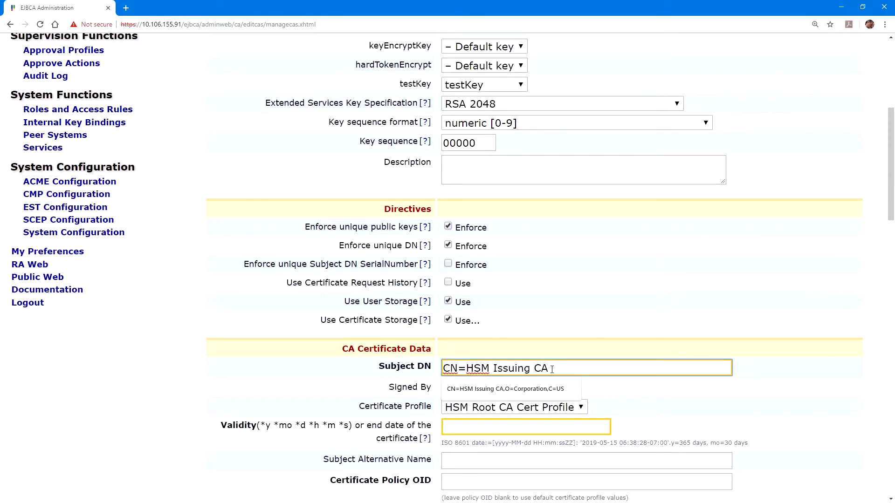
{"action": "left_click", "coordinate": [503, 389]}
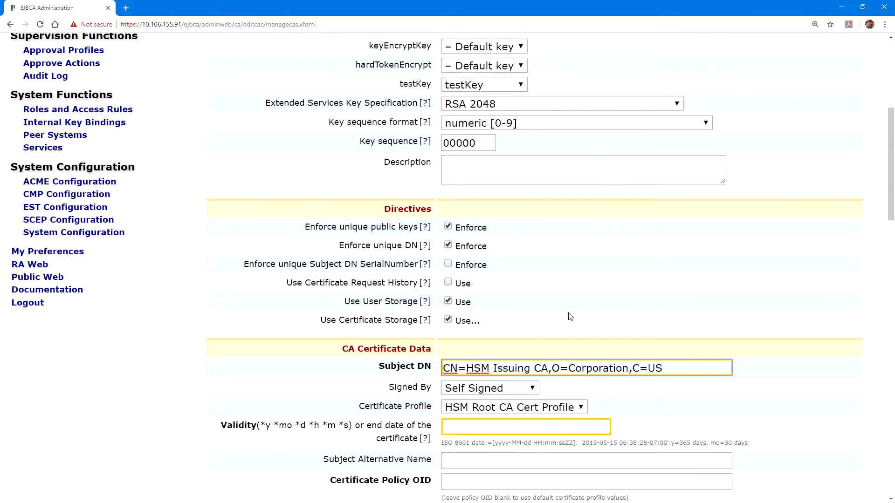
Have HSM Root CA sign the new CA and set validity to 15y.
{"action": "left_click", "coordinate": [487, 388]}
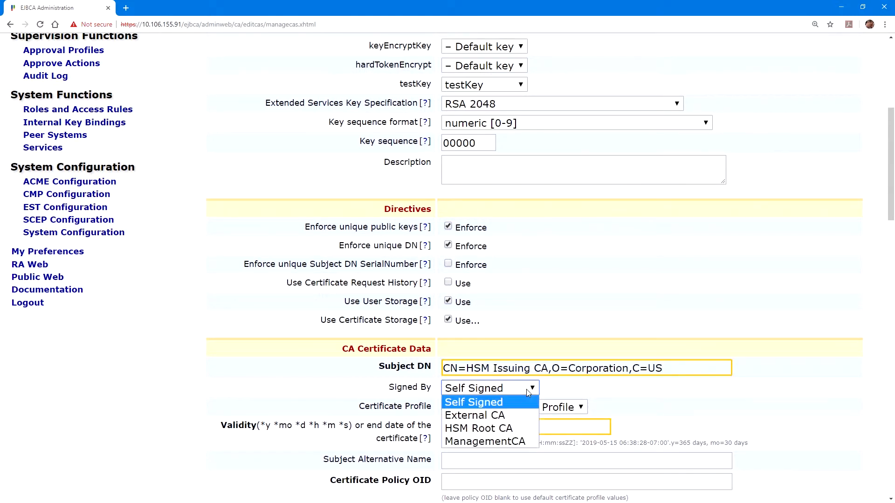
{"action": "left_click", "coordinate": [478, 429]}
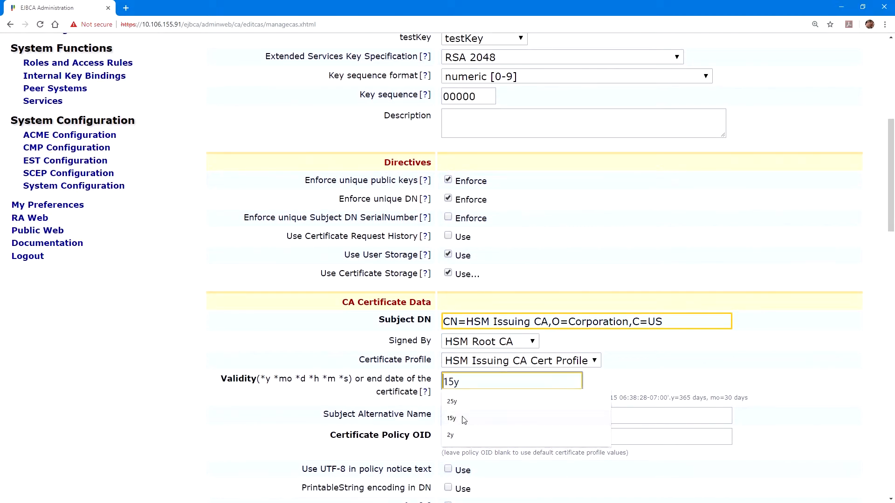
{"action": "left_click", "coordinate": [451, 419]}
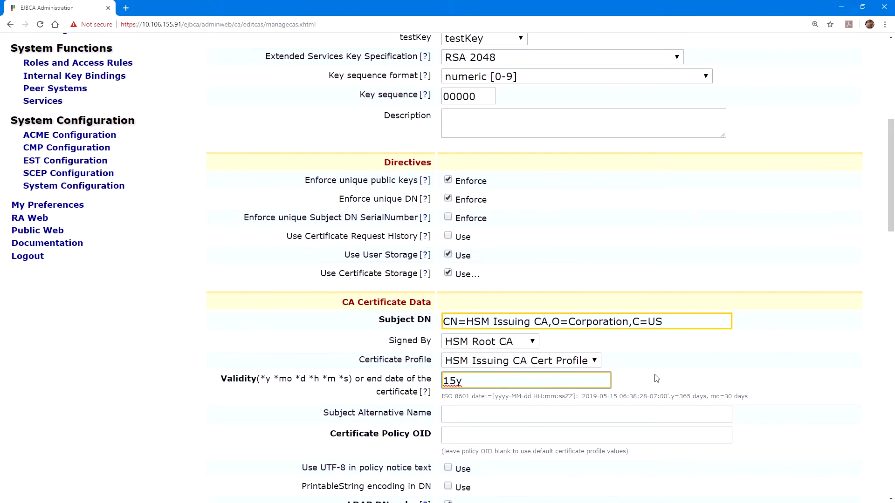
{"action": "scroll", "scroll_direction": "down", "scroll_amount": 3}
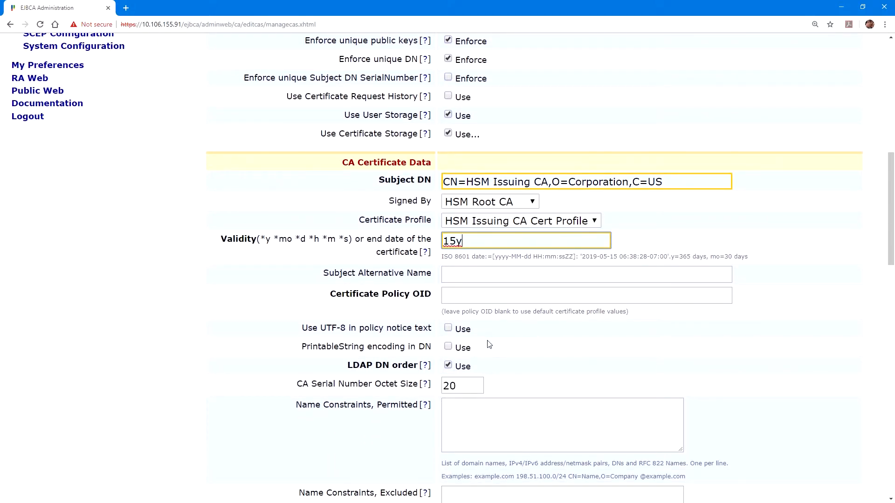
Turn off LDAP DN order and generate the default CRL distribution point.
{"action": "left_click", "coordinate": [448, 365]}
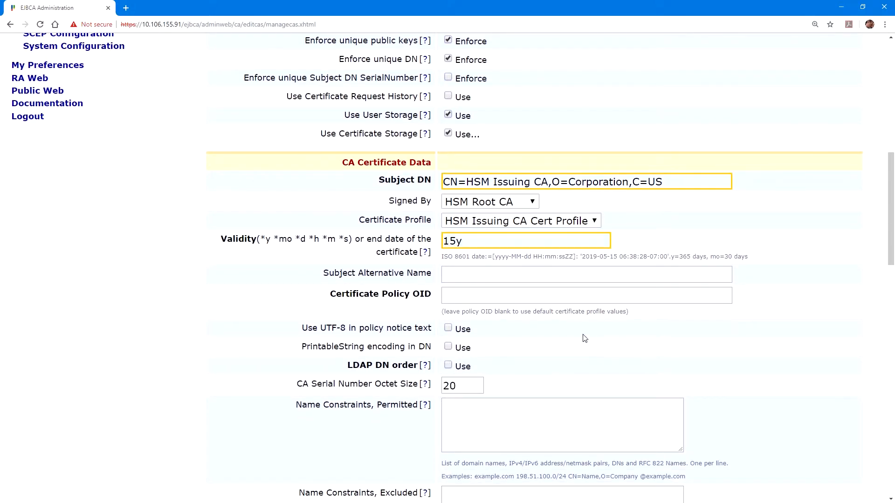
{"action": "scroll", "scroll_direction": "down", "scroll_amount": 3}
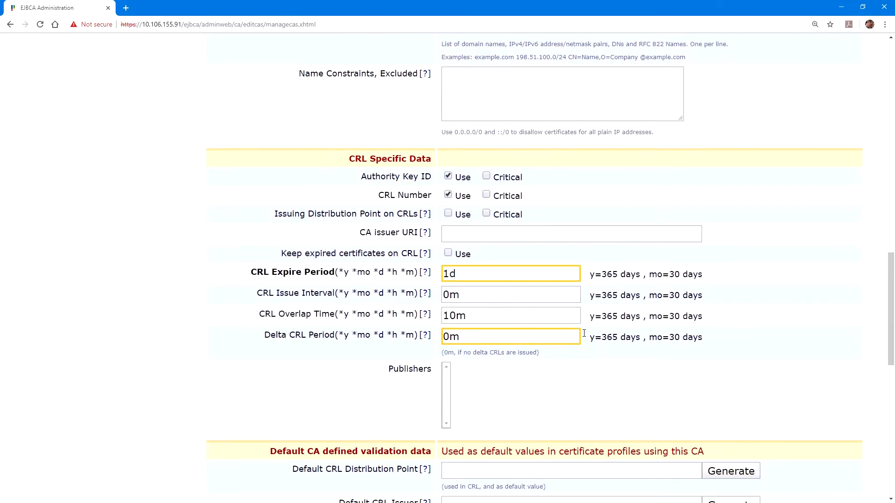
{"action": "scroll", "scroll_direction": "down", "scroll_amount": 3}
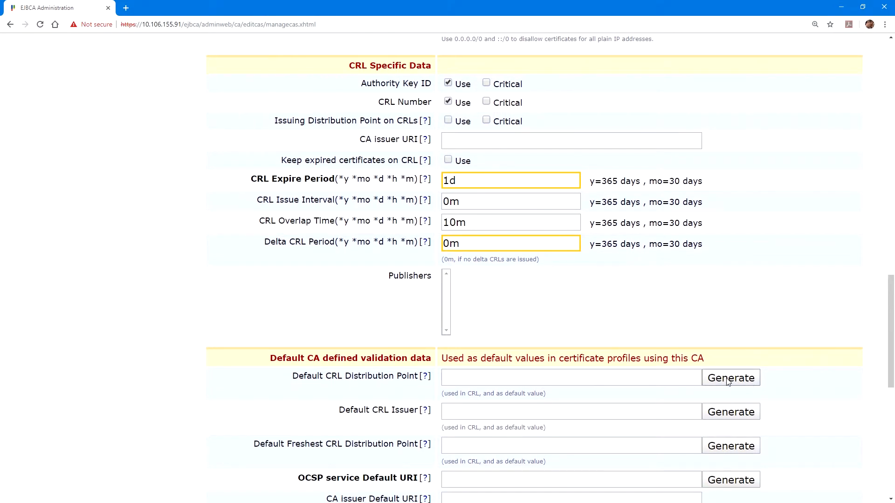
{"action": "left_click", "coordinate": [730, 377]}
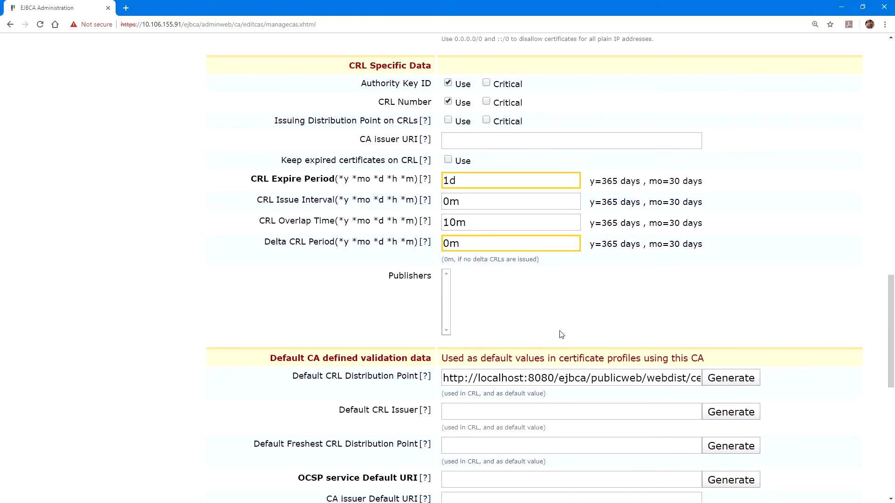
Enable 'Monitor if CA active' and create the HSM Issuing CA.
{"action": "scroll", "scroll_direction": "down", "scroll_amount": 3}
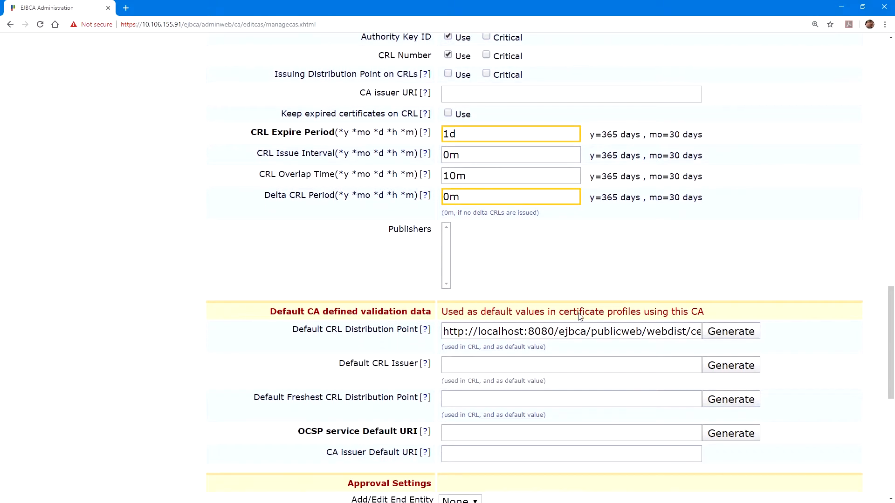
{"action": "mouse_move", "coordinate": [575, 276]}
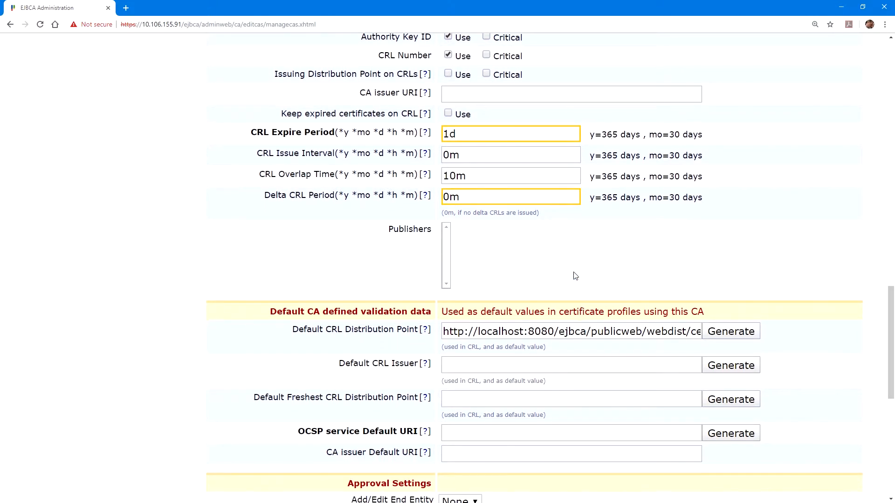
{"action": "scroll", "scroll_direction": "down", "scroll_amount": 3}
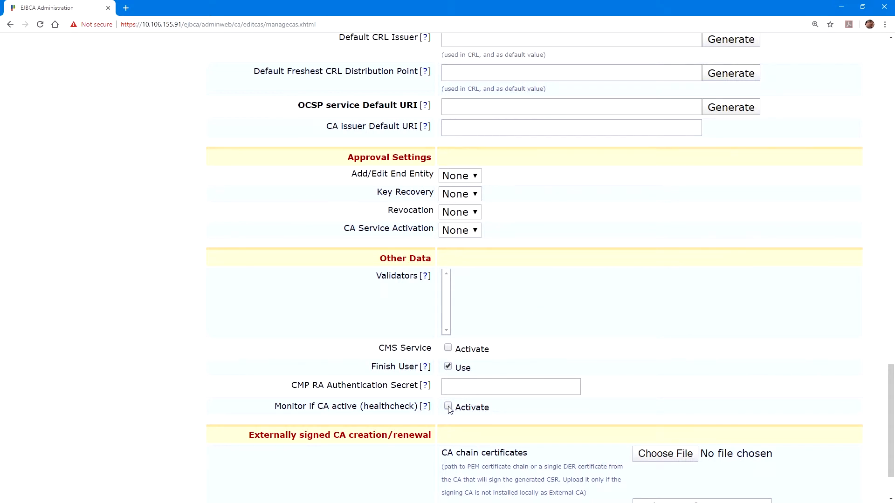
{"action": "left_click", "coordinate": [448, 405]}
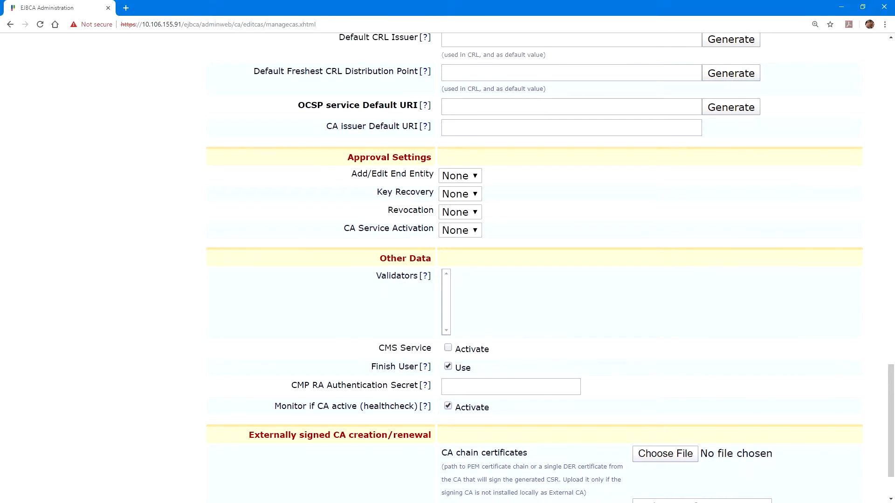
{"action": "scroll", "scroll_direction": "down", "scroll_amount": 3}
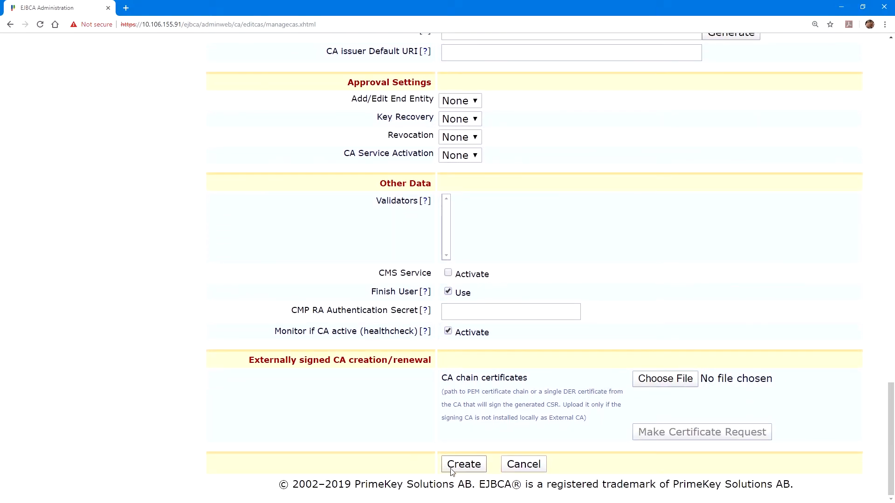
{"action": "left_click", "coordinate": [463, 464]}
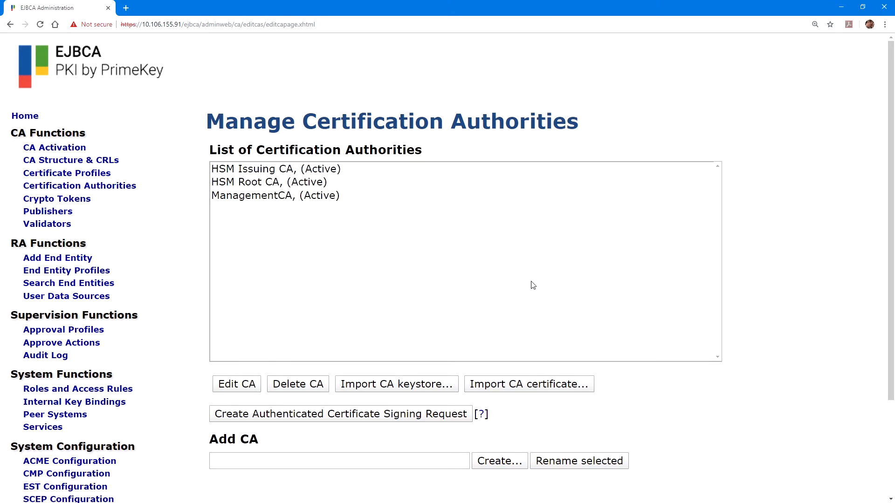
Return to the home CA status overview showing all three CAs healthy.
{"action": "left_click", "coordinate": [276, 194]}
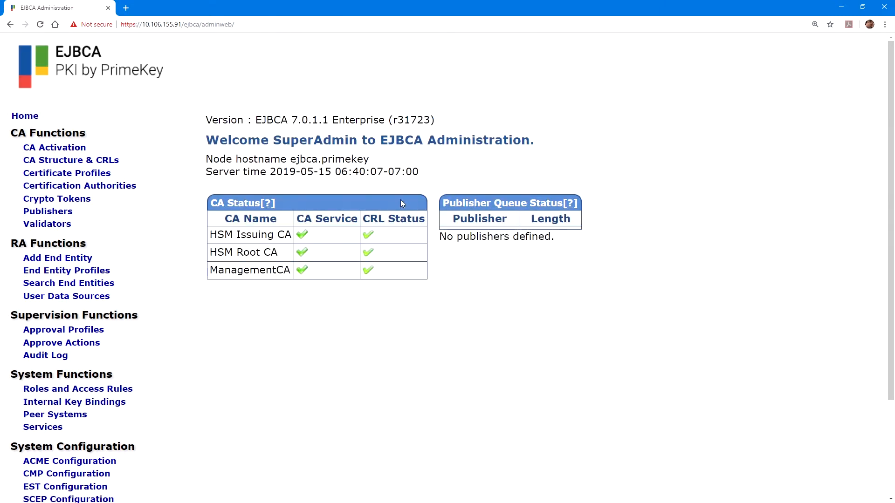
{"action": "mouse_move", "coordinate": [329, 270]}
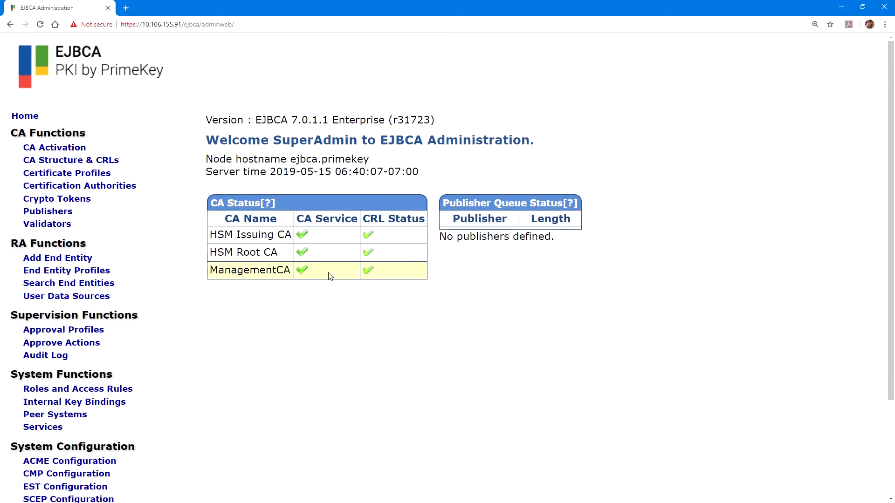